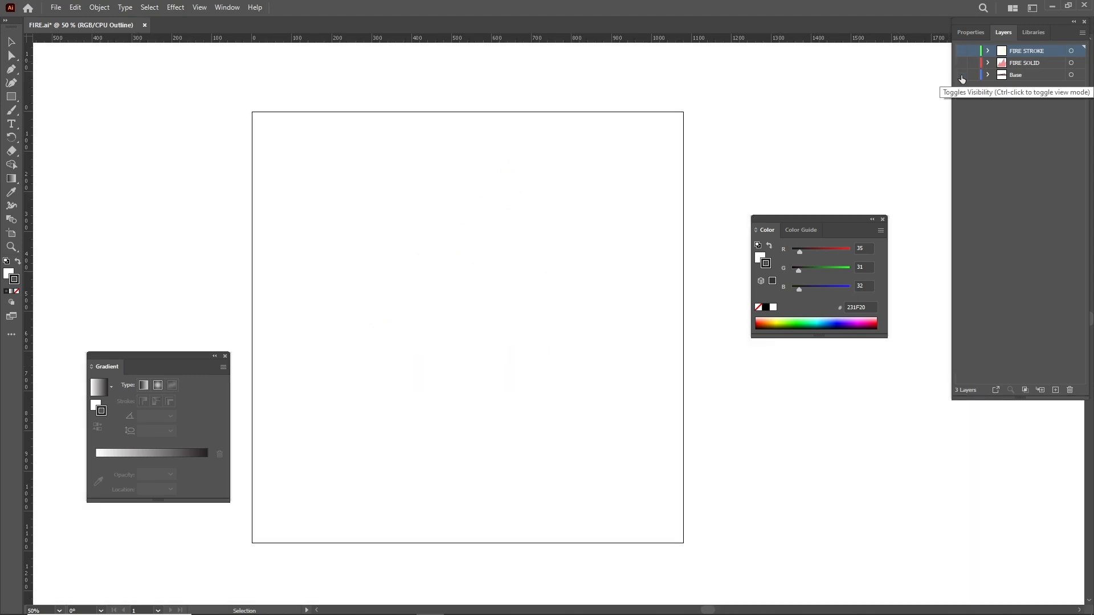
# - Show the Base and FIRE SOLID layers so the brown base and pink flame appear
pyautogui.click(962, 75)
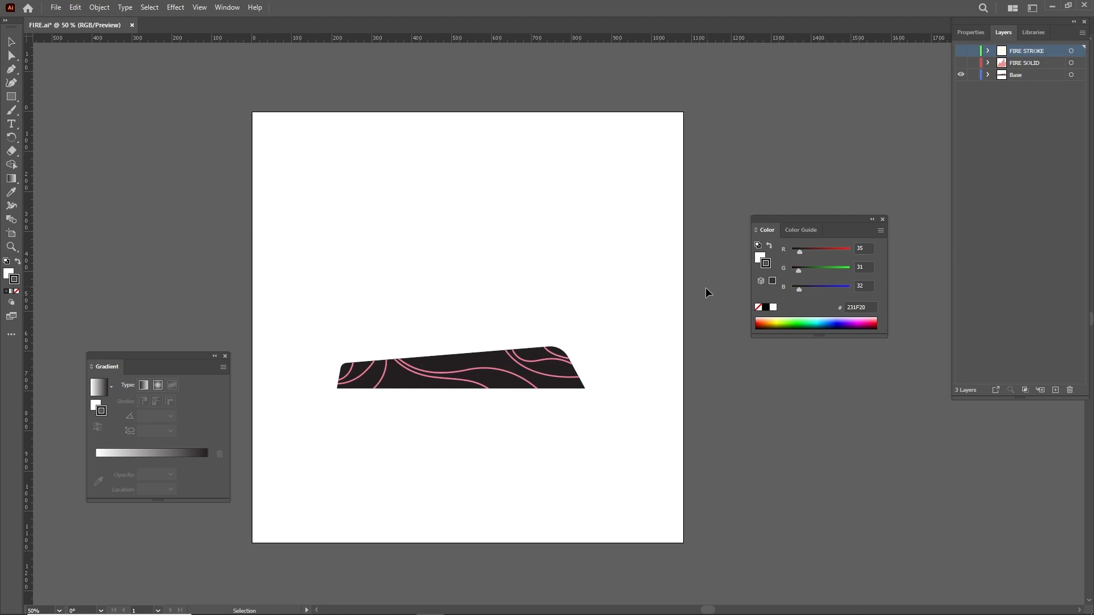
pyautogui.moveTo(869, 150)
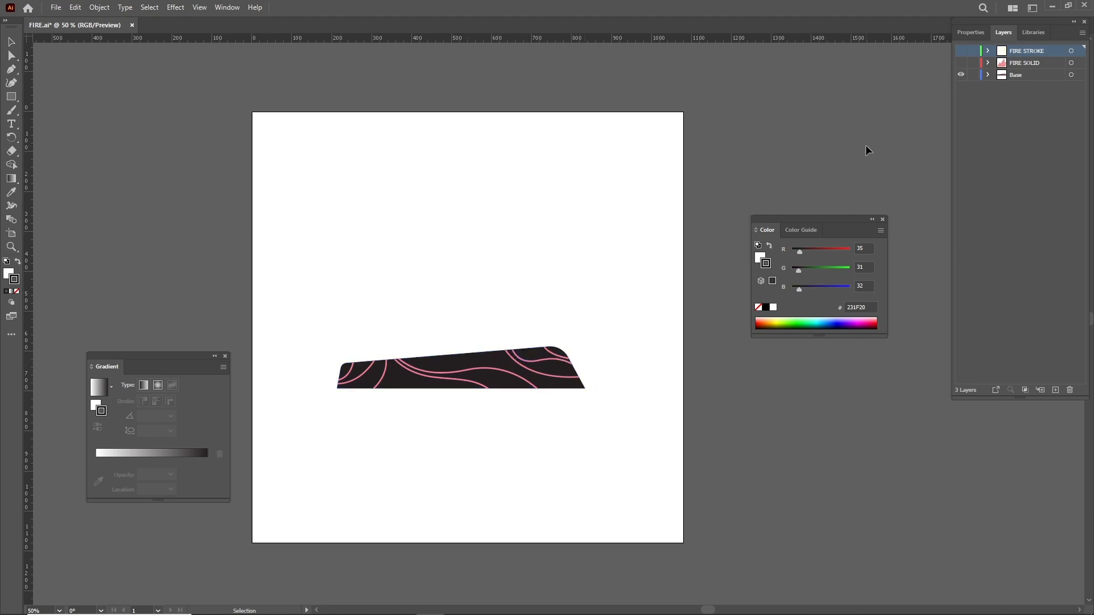
pyautogui.click(960, 63)
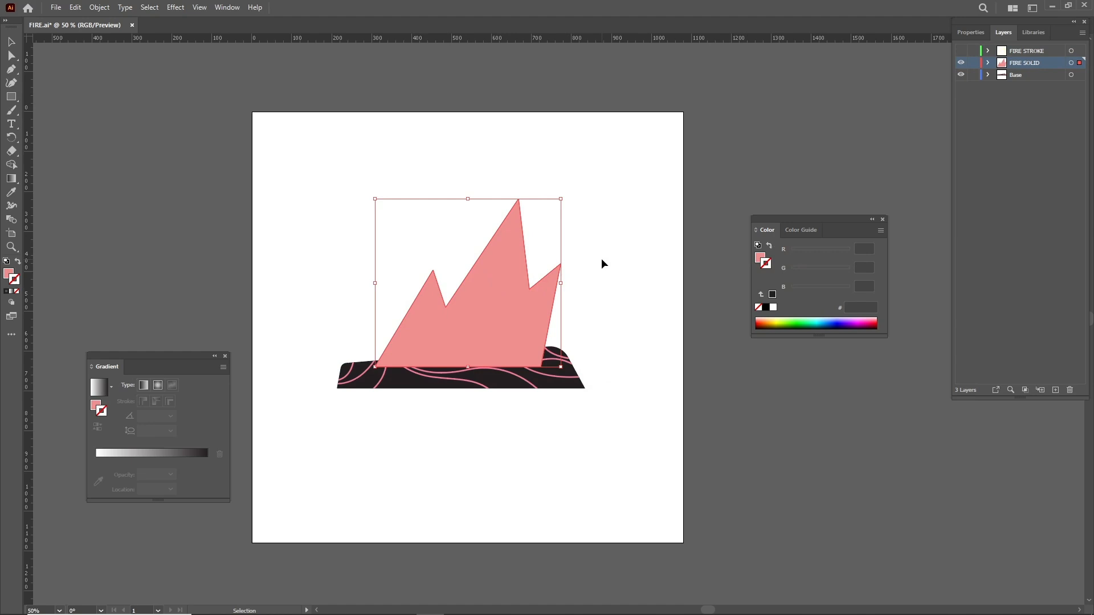
pyautogui.moveTo(949, 49)
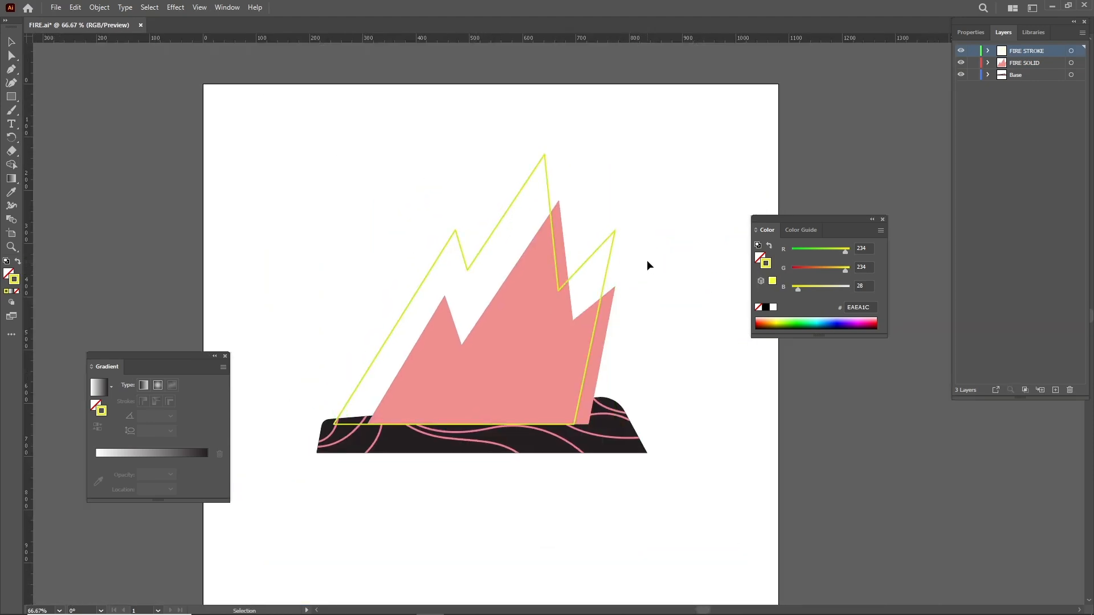
pyautogui.moveTo(638, 256)
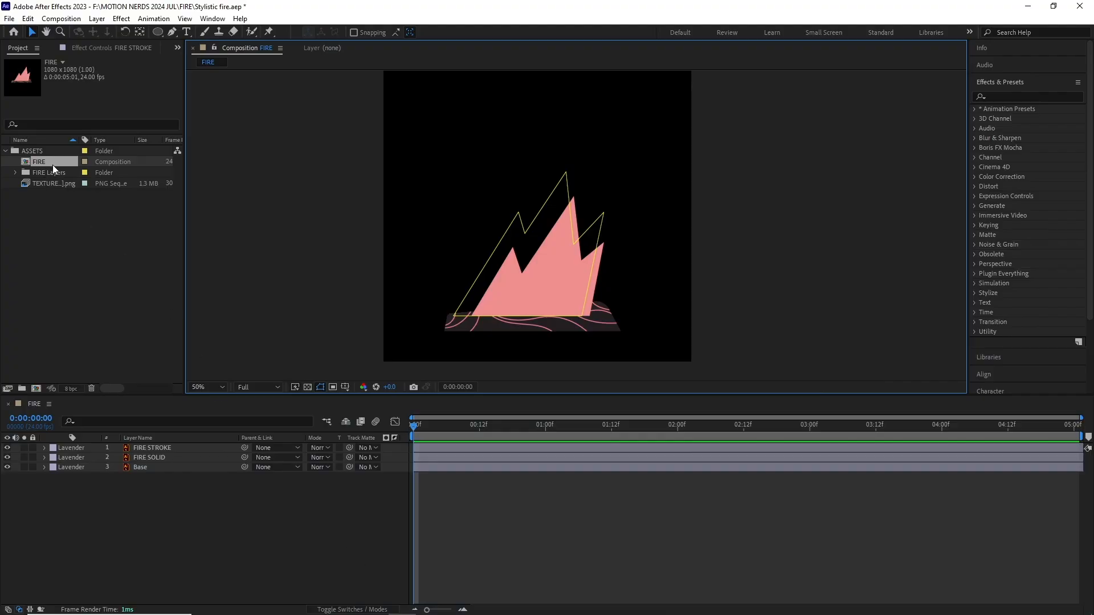
pyautogui.moveTo(60, 172)
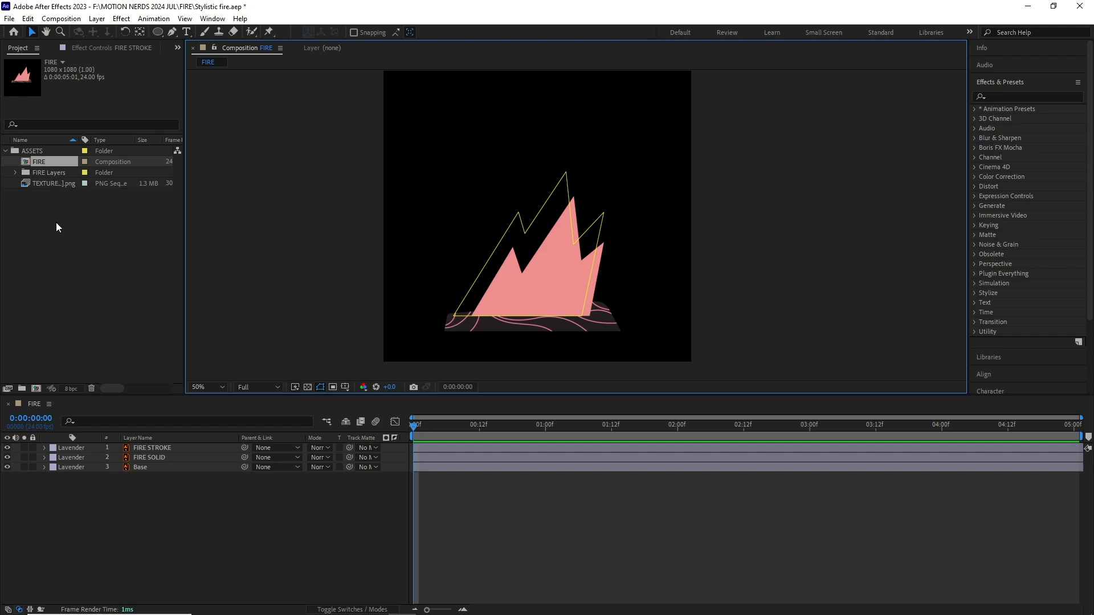
# - Convert FIRE STROKE and FIRE SOLID into shape layers via Create Shapes from Vector Layer
pyautogui.click(152, 446)
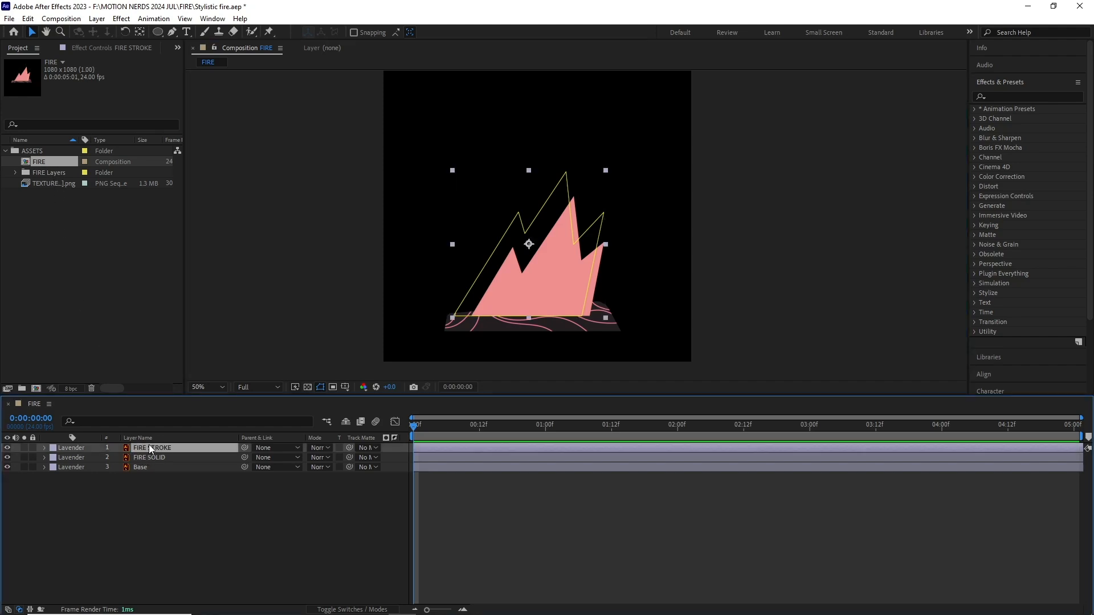
pyautogui.click(149, 457)
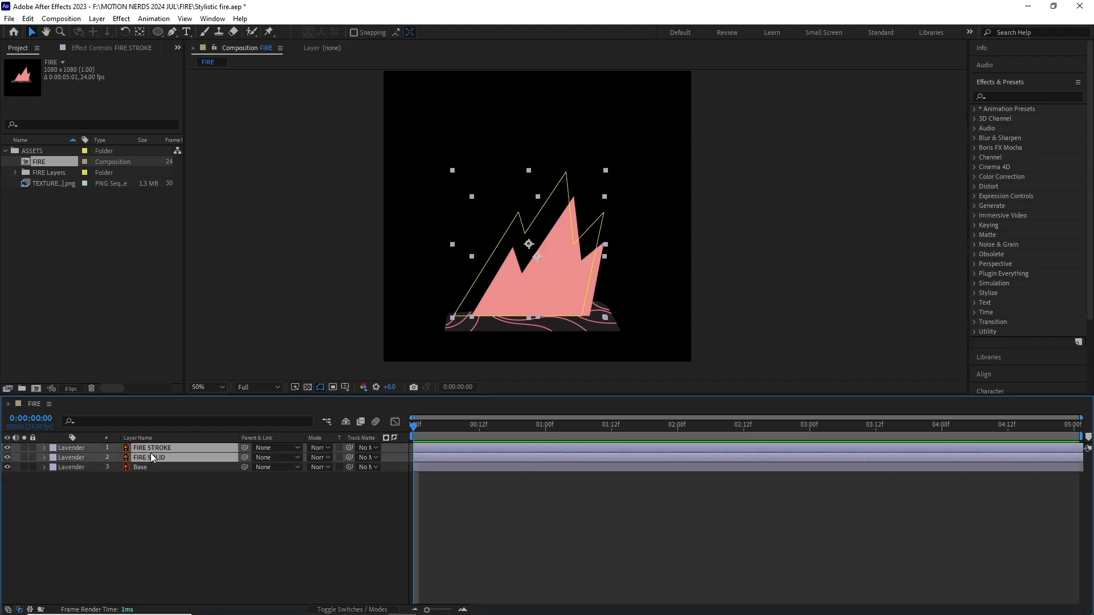
pyautogui.click(96, 18)
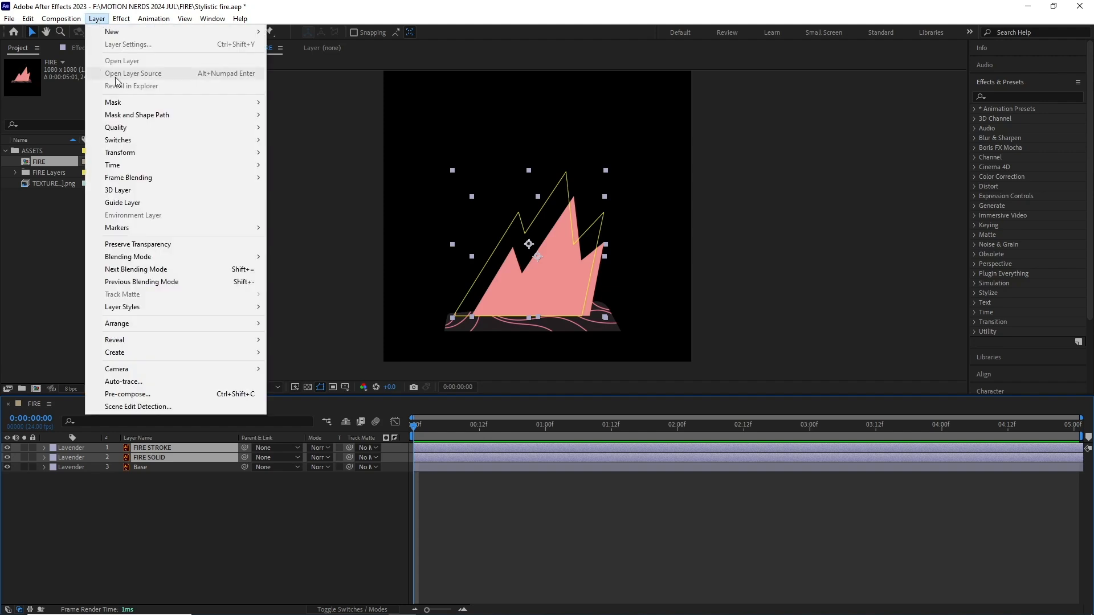
pyautogui.moveTo(115, 352)
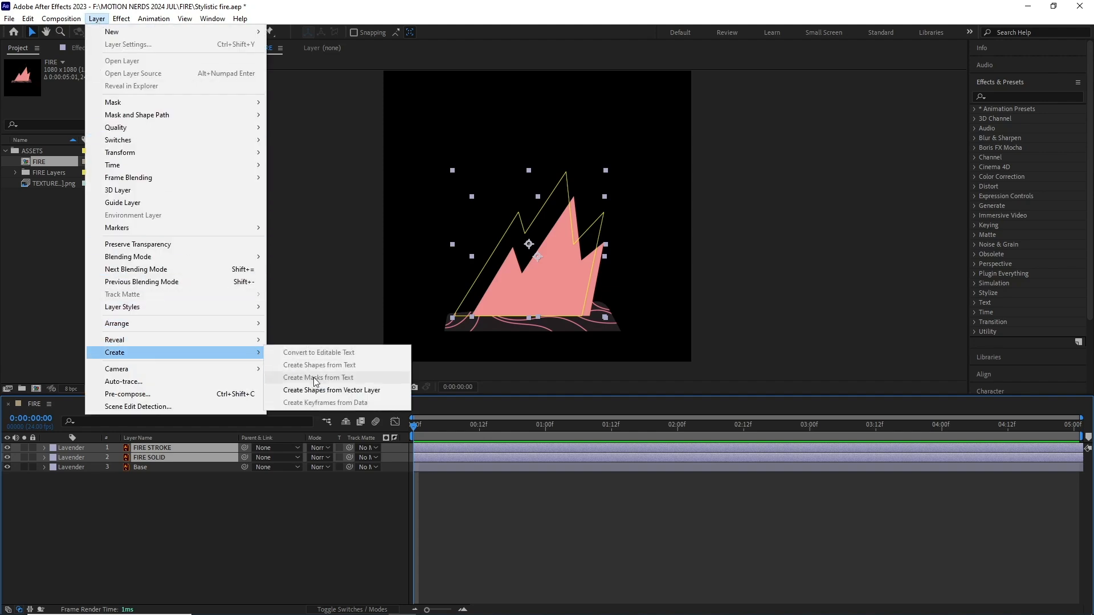
pyautogui.click(332, 390)
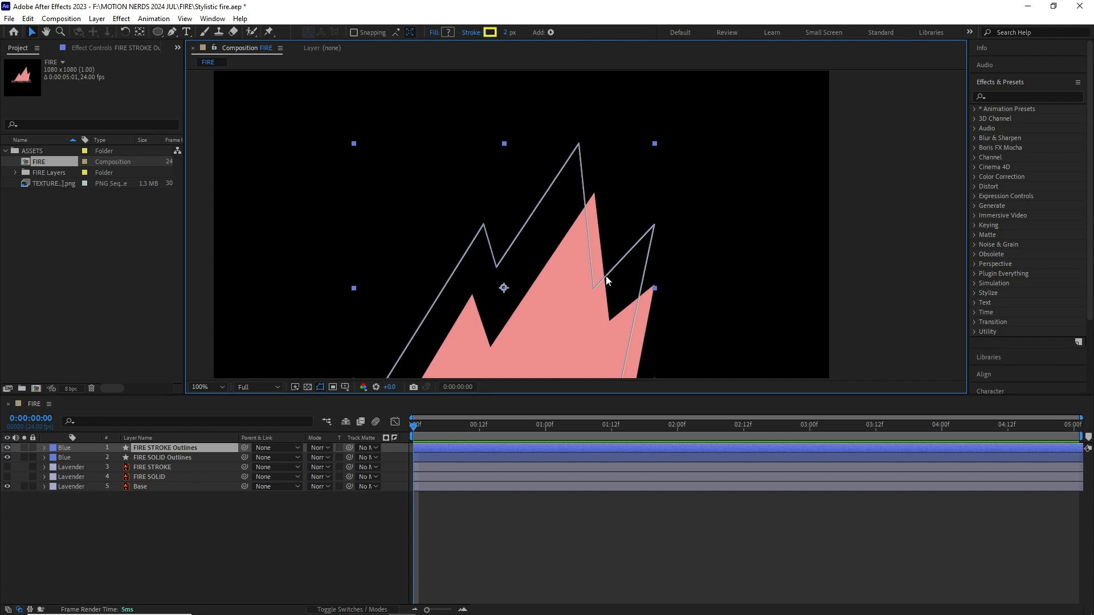
# - Expand FIRE STROKE Outlines down to its Path and clear its keyframes and loop expression
pyautogui.click(44, 446)
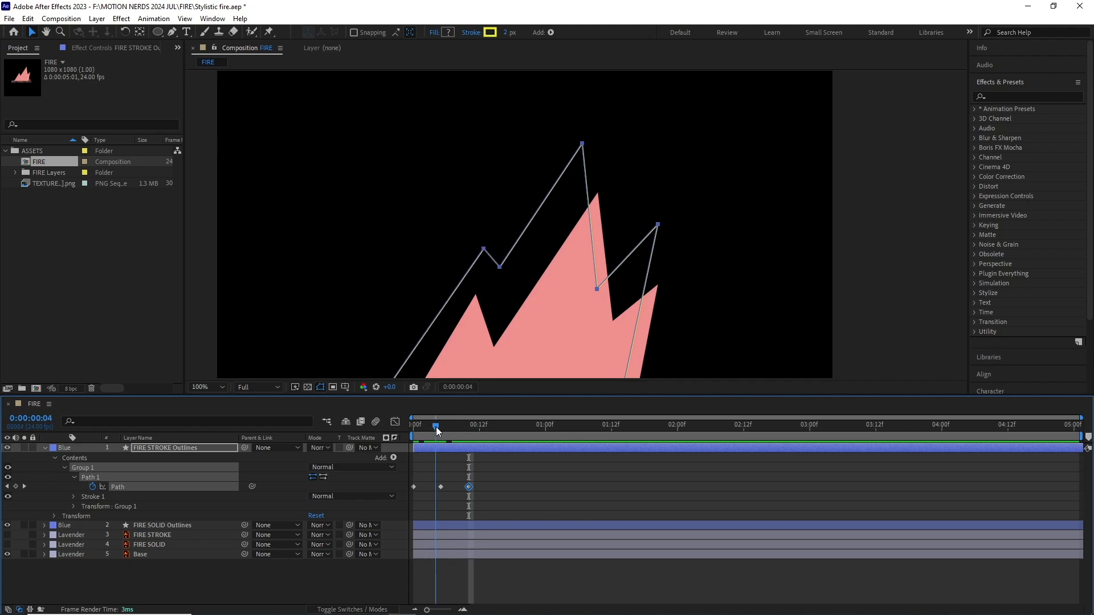
pyautogui.click(92, 486)
pyautogui.write('loopOut()')
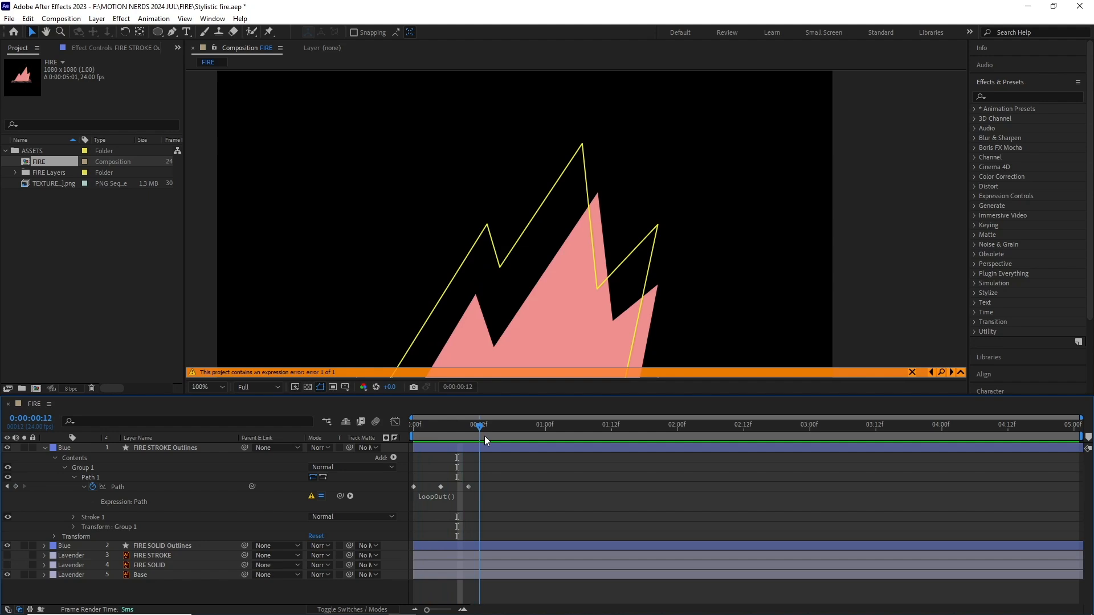
pyautogui.click(413, 424)
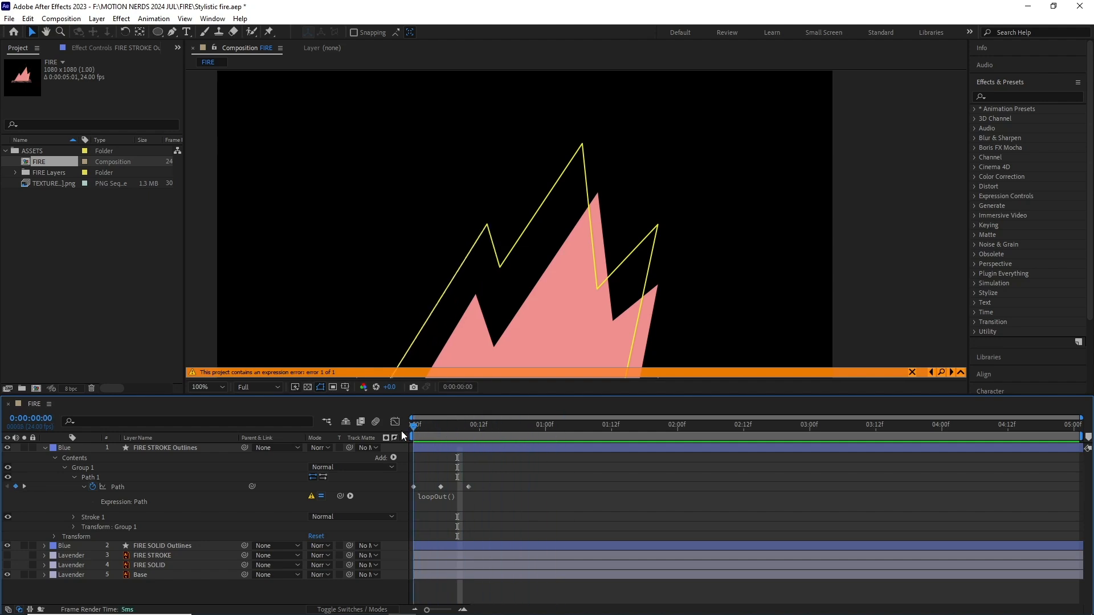
pyautogui.click(118, 487)
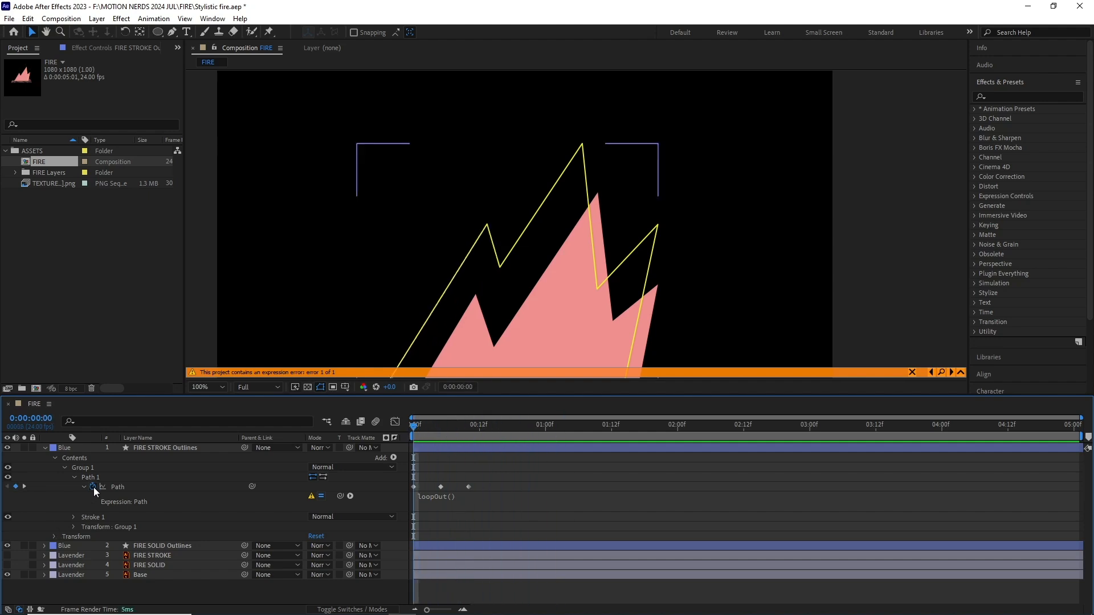
pyautogui.click(117, 487)
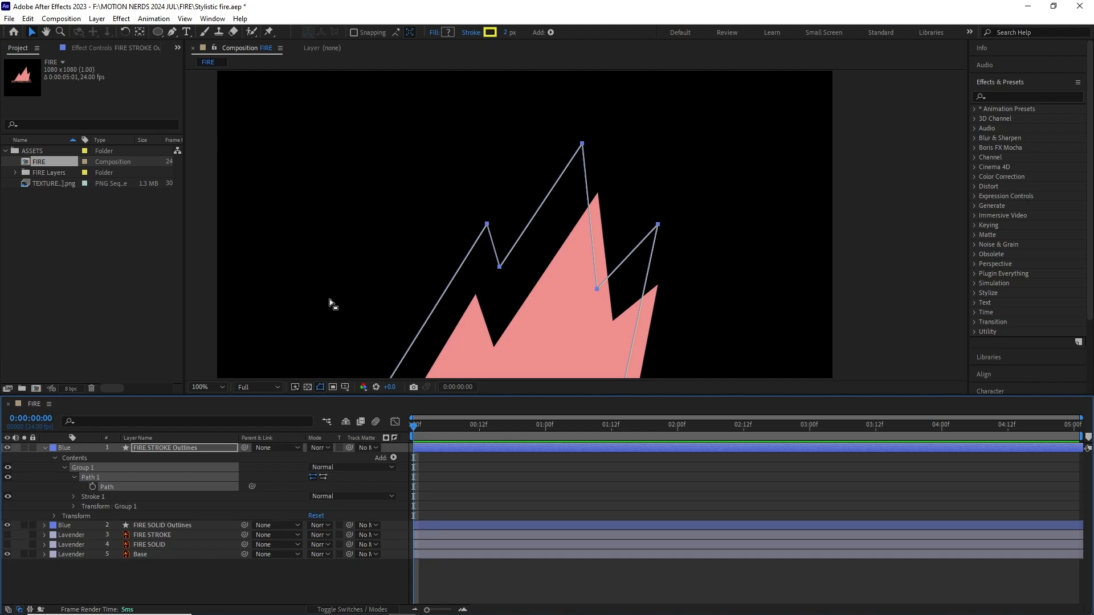
pyautogui.click(208, 386)
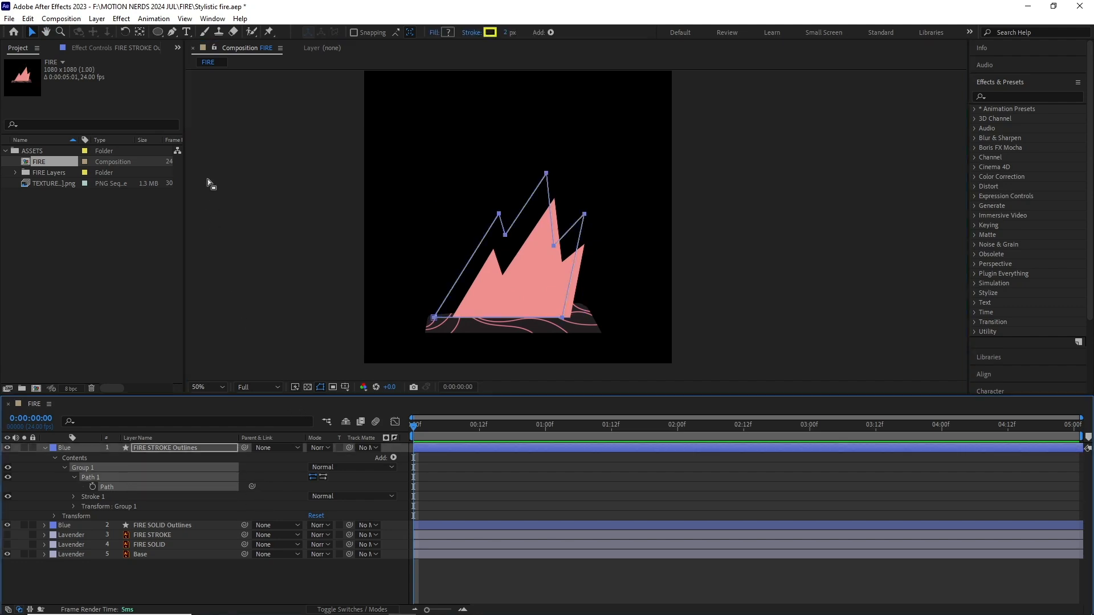
# - Run Create Nulls From Paths with Points Follow Nulls on the stroke path, then close the panel
pyautogui.click(213, 18)
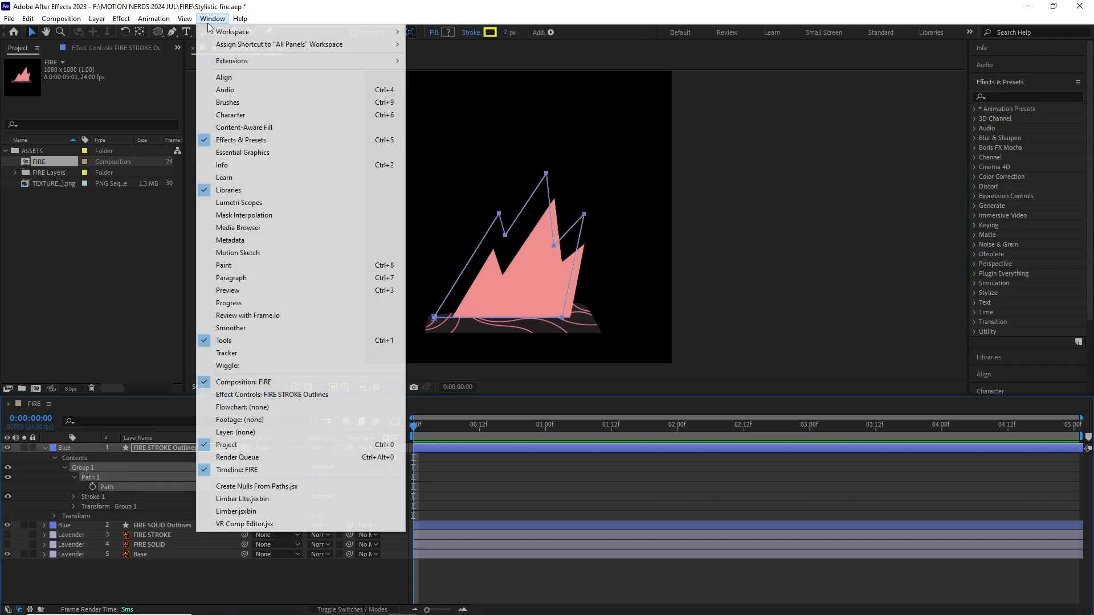
pyautogui.moveTo(235, 291)
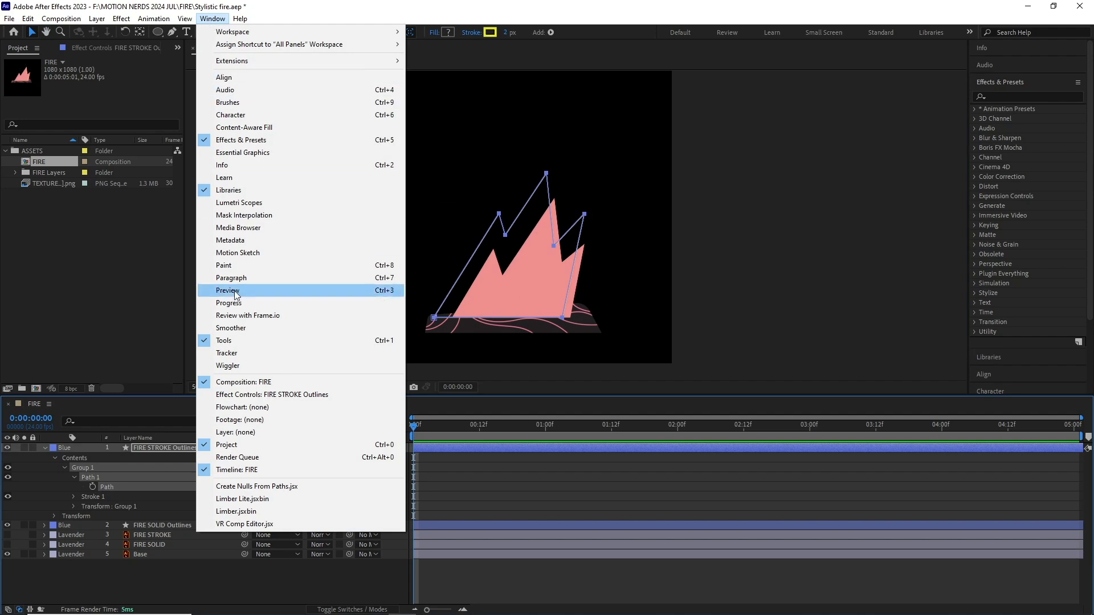
pyautogui.click(257, 487)
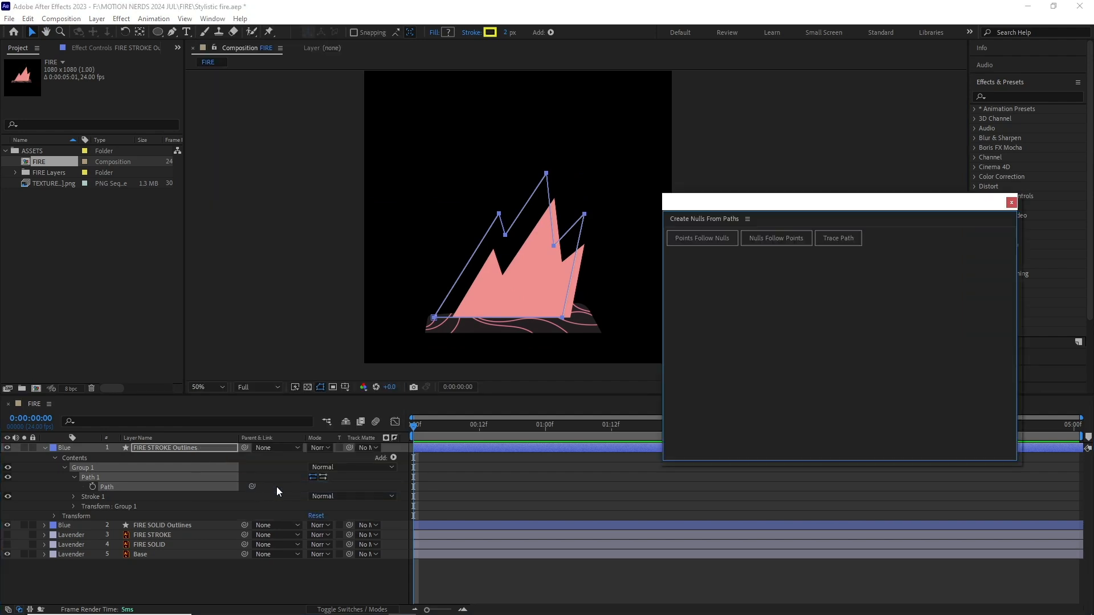
pyautogui.moveTo(774, 346)
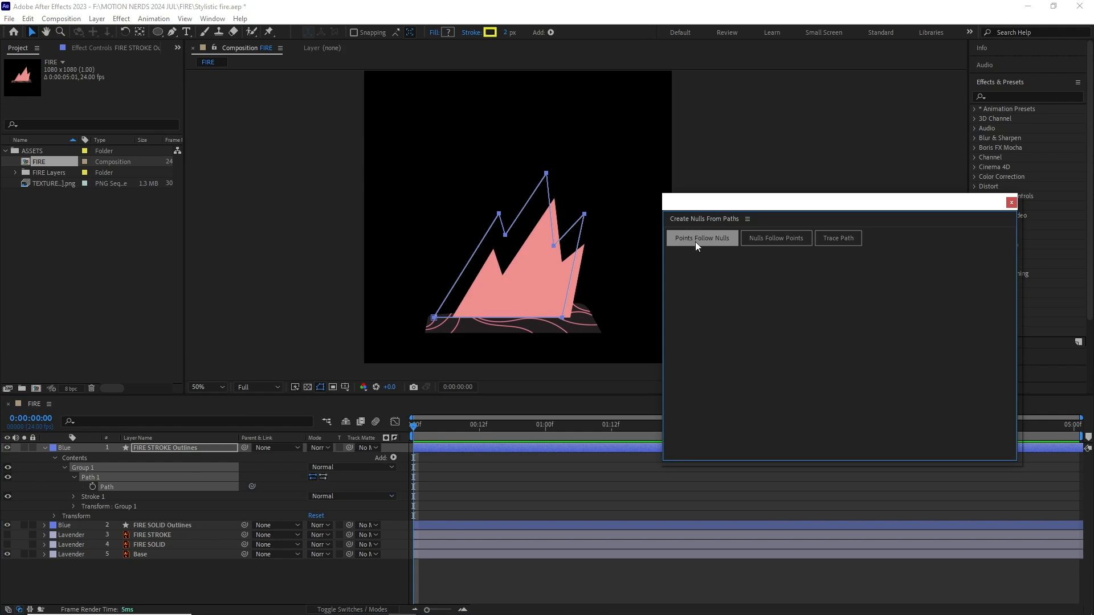
pyautogui.moveTo(708, 248)
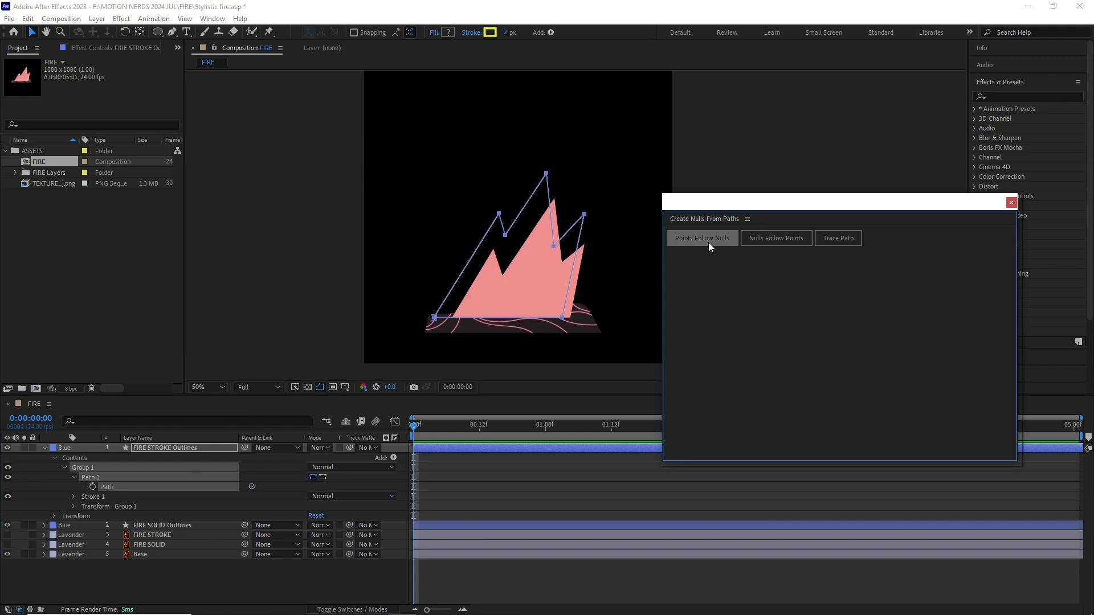
pyautogui.click(701, 238)
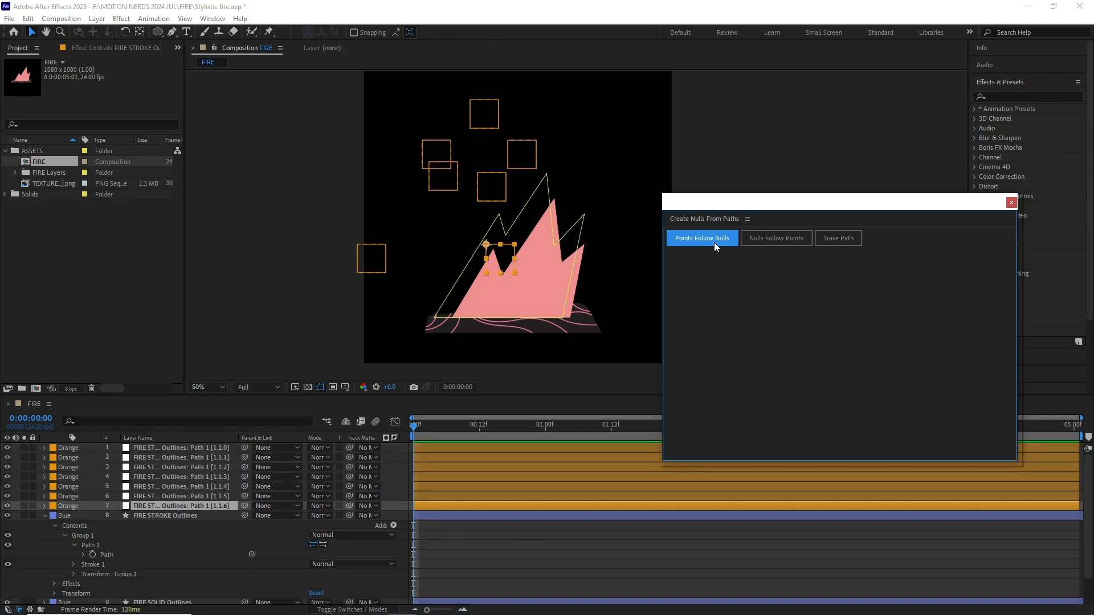
pyautogui.moveTo(1011, 202)
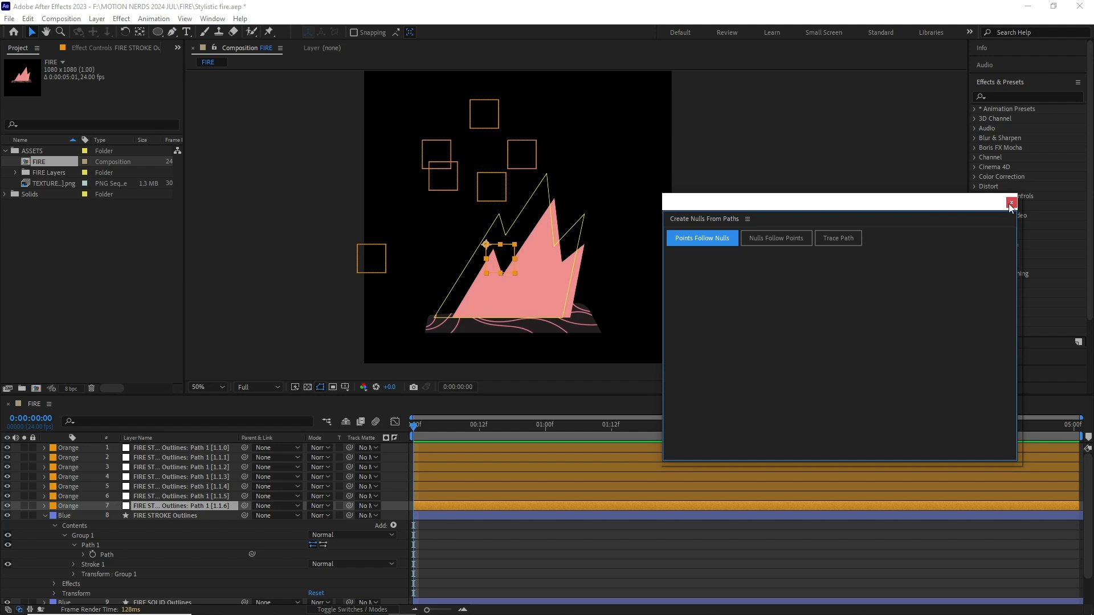
pyautogui.click(1011, 203)
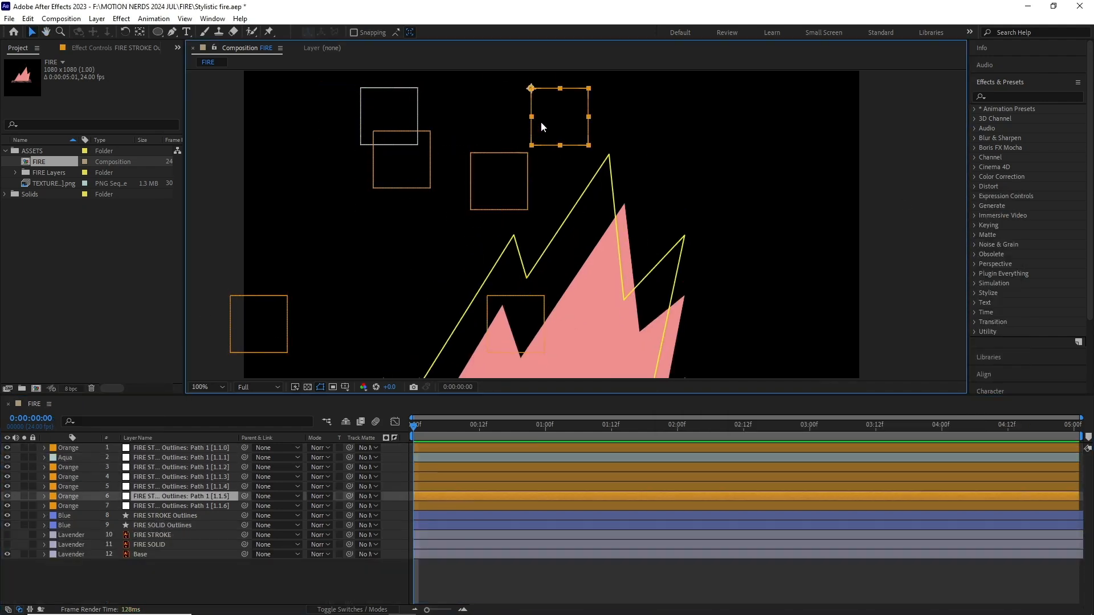
# - Keyframe the point nulls' Position with a loopOut() expression and preview the looping outline
pyautogui.click(203, 387)
pyautogui.write('loop')
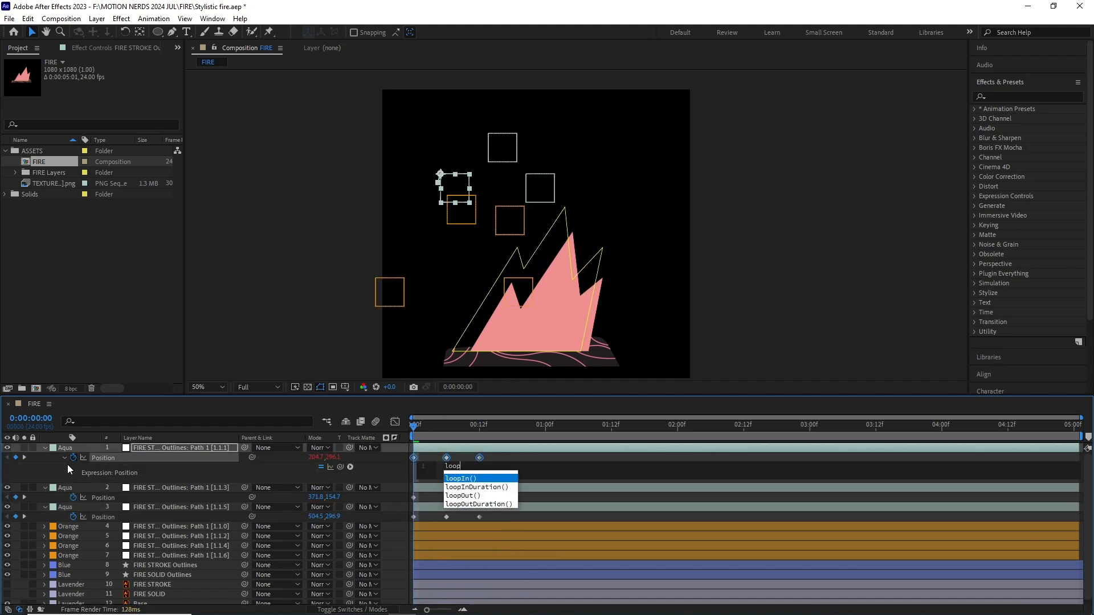
pyautogui.click(461, 495)
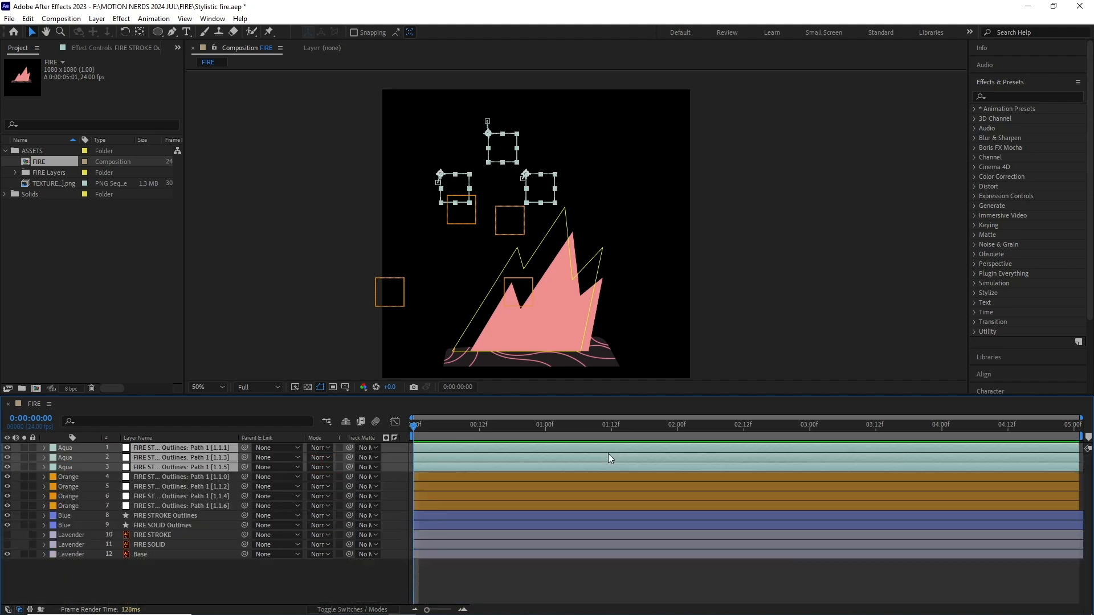
pyautogui.click(453, 424)
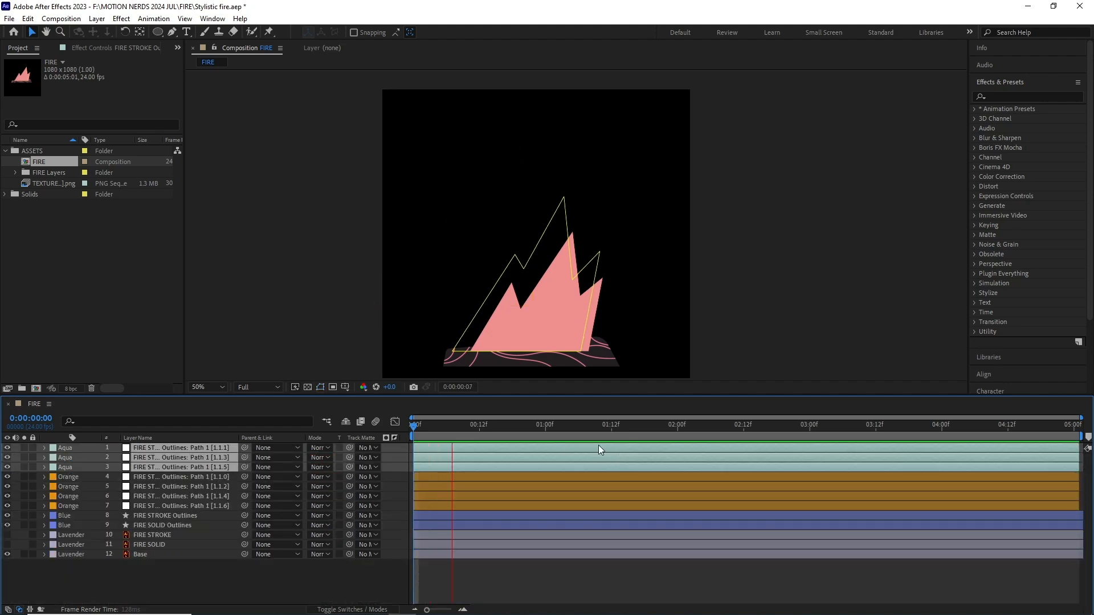
pyautogui.click(716, 424)
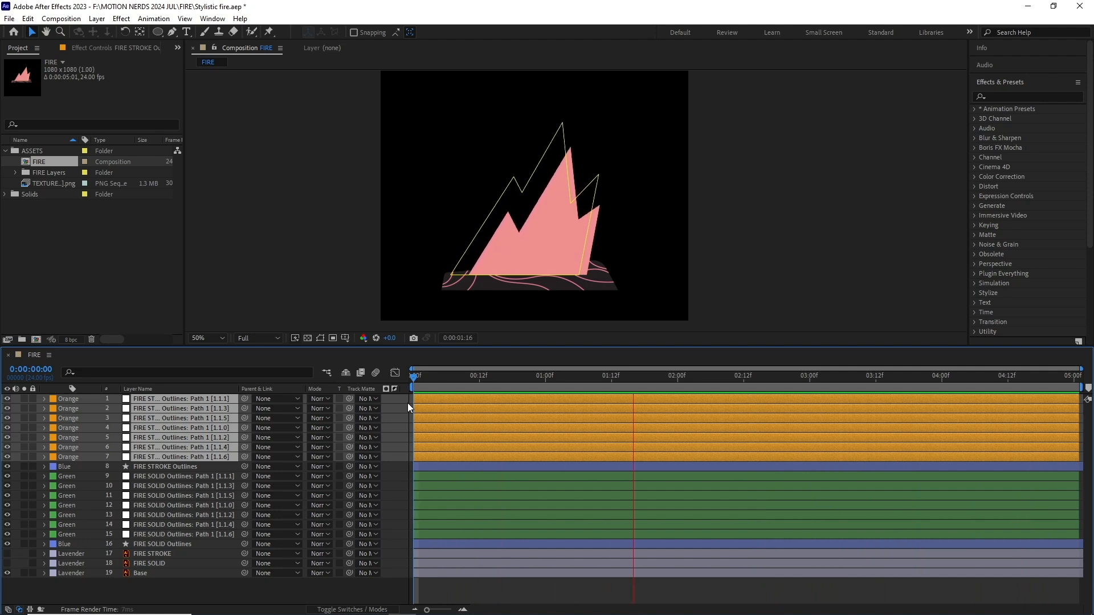
# - Generate point nulls for the FIRE SOLID Outlines path and deselect the layer
pyautogui.click(904, 375)
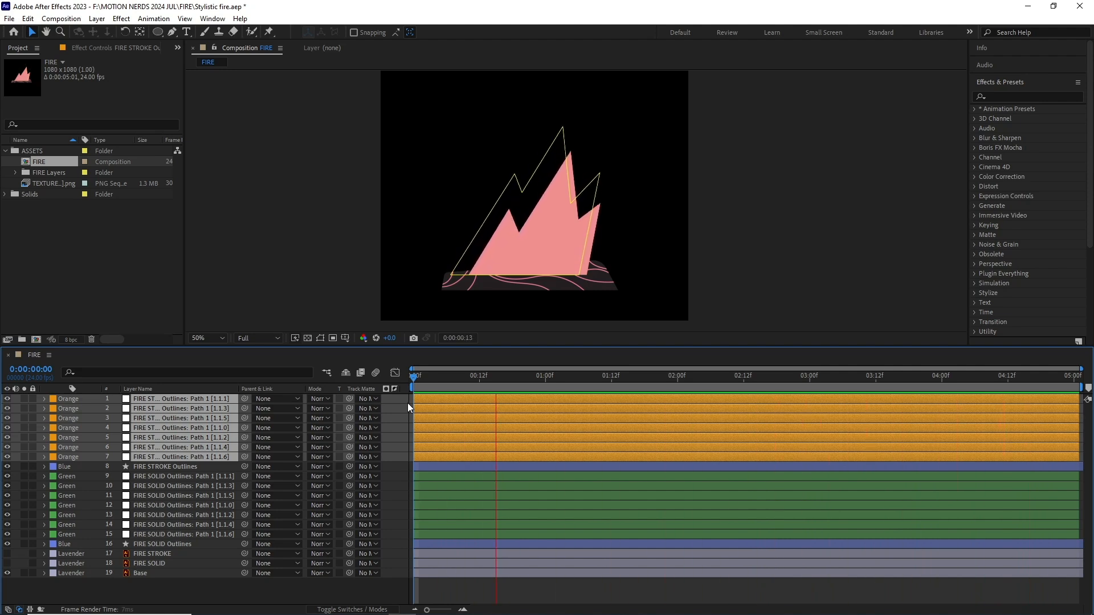
pyautogui.click(753, 375)
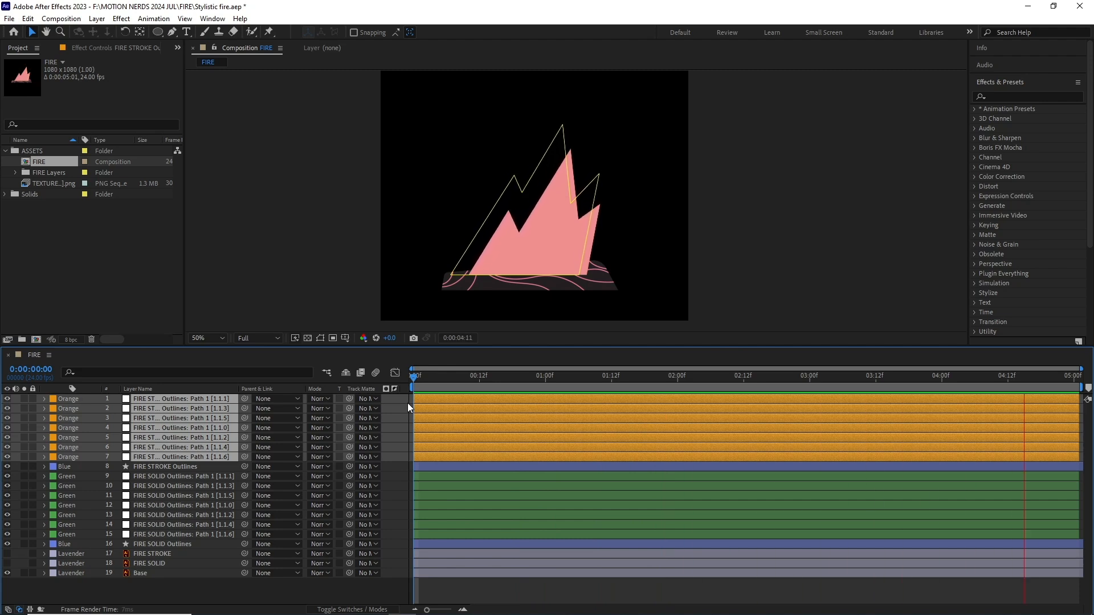
pyautogui.click(163, 544)
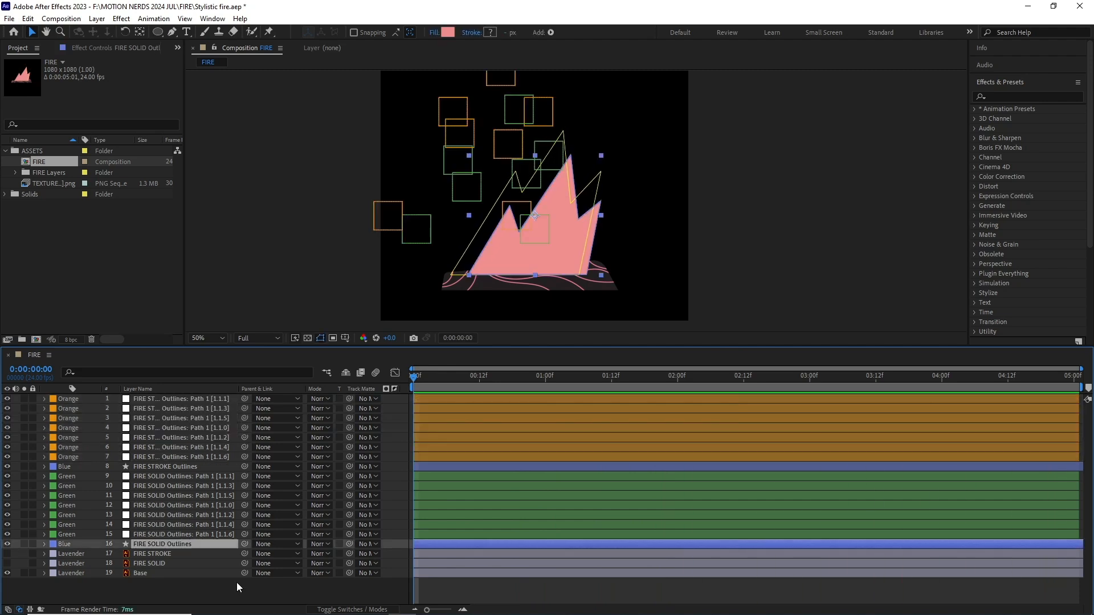
pyautogui.click(168, 544)
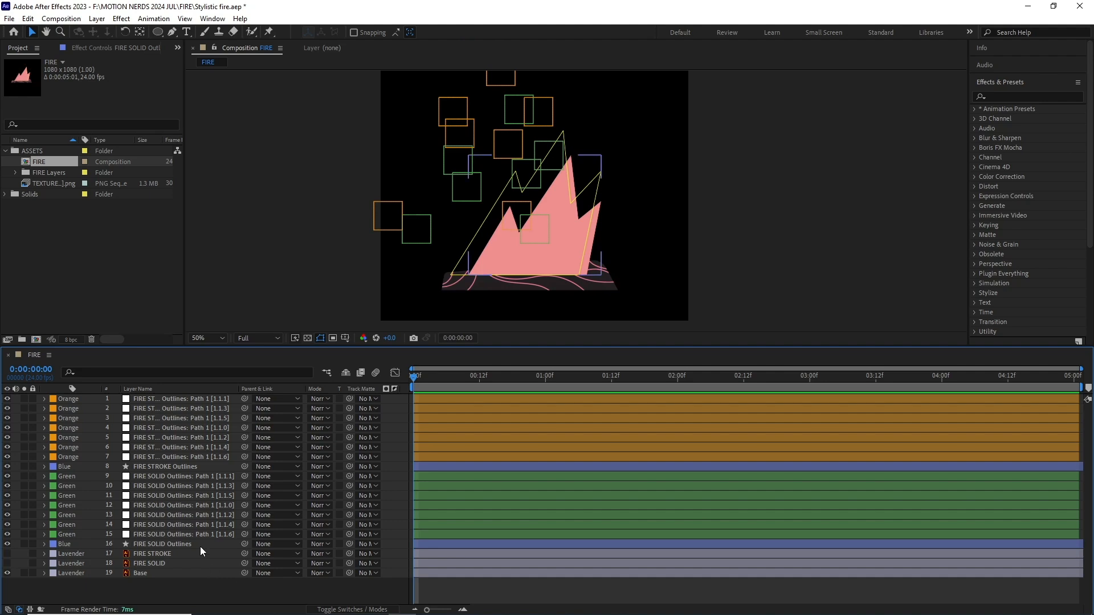
# - Inspect FIRE SOLID Outlines' point-linking effects and adjust its transform position
pyautogui.click(163, 543)
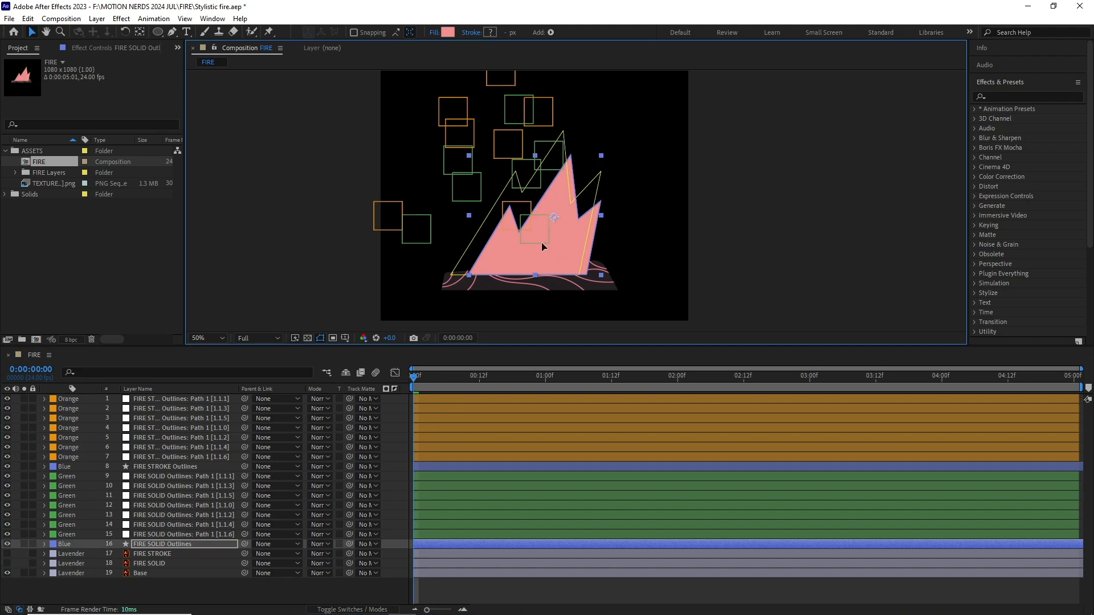
pyautogui.moveTo(551, 241)
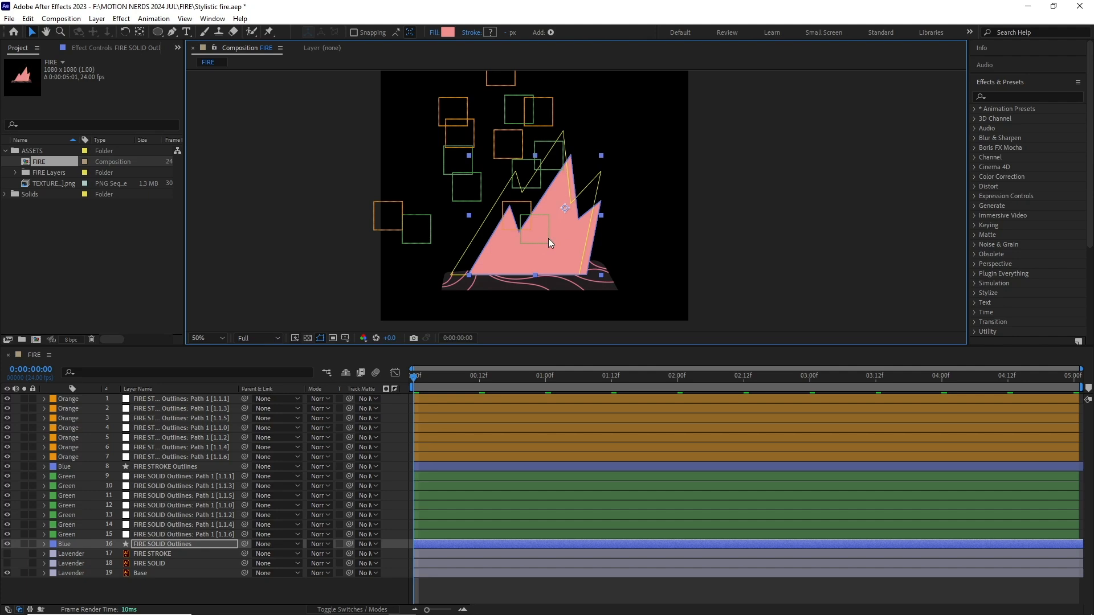
pyautogui.moveTo(568, 182)
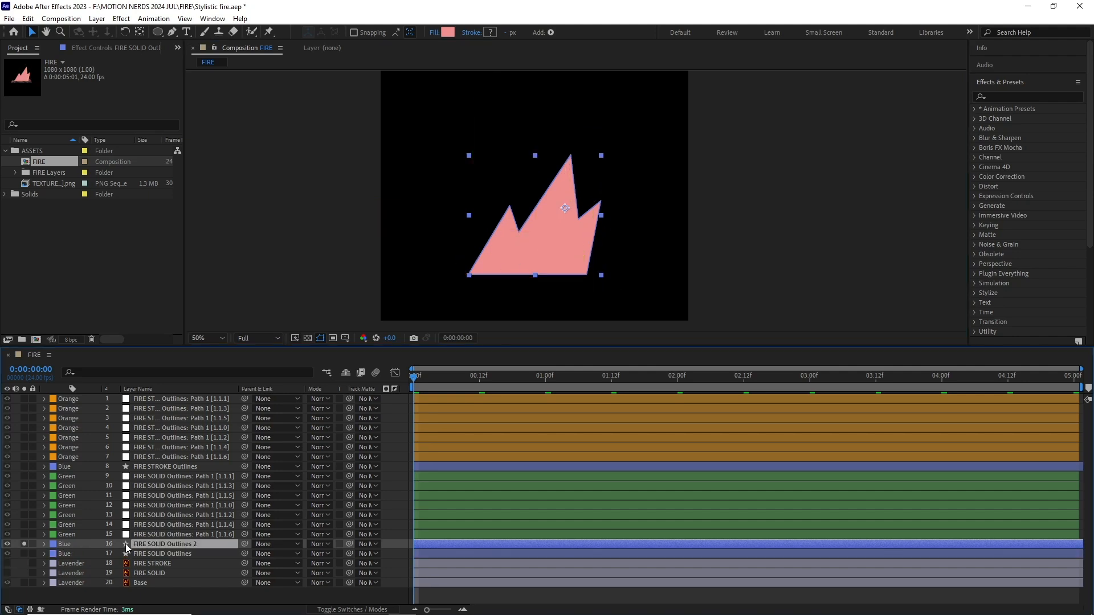
pyautogui.click(44, 545)
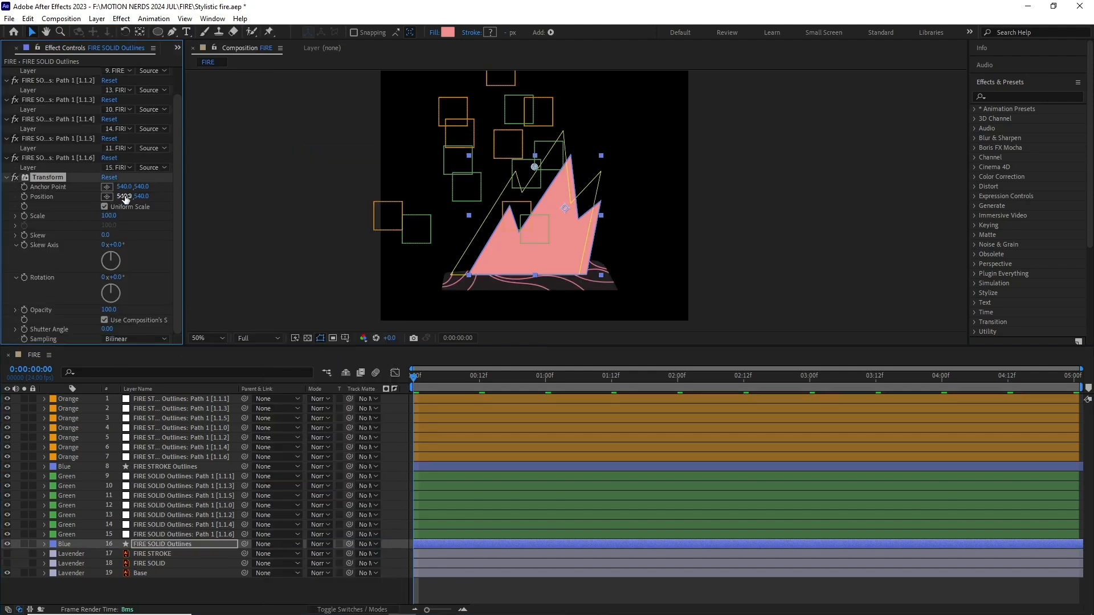
pyautogui.moveTo(126, 196); pyautogui.dragTo(132, 196)
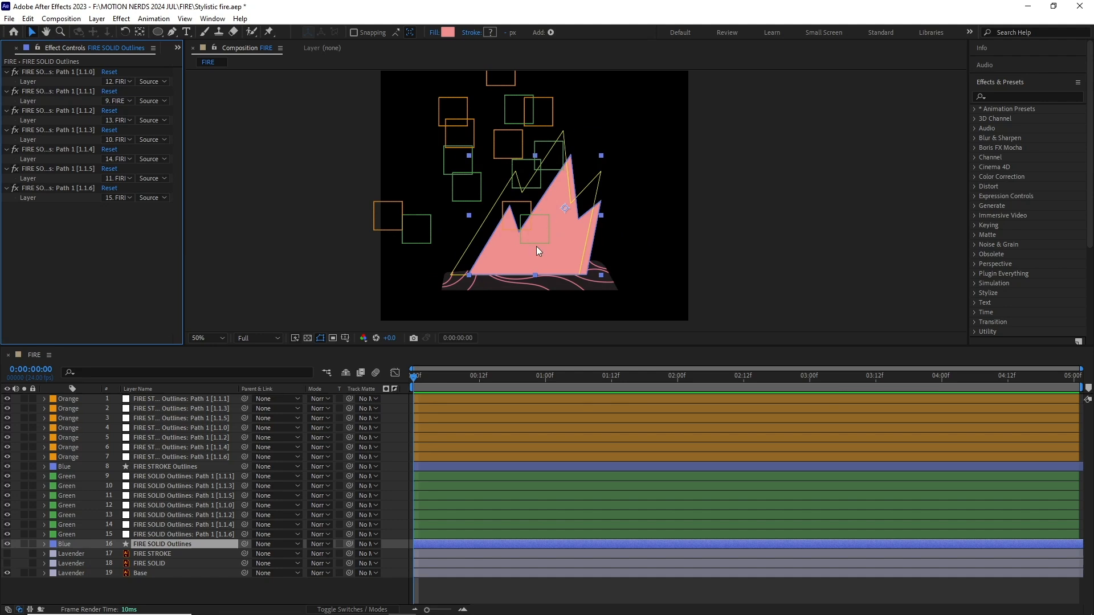
pyautogui.click(181, 476)
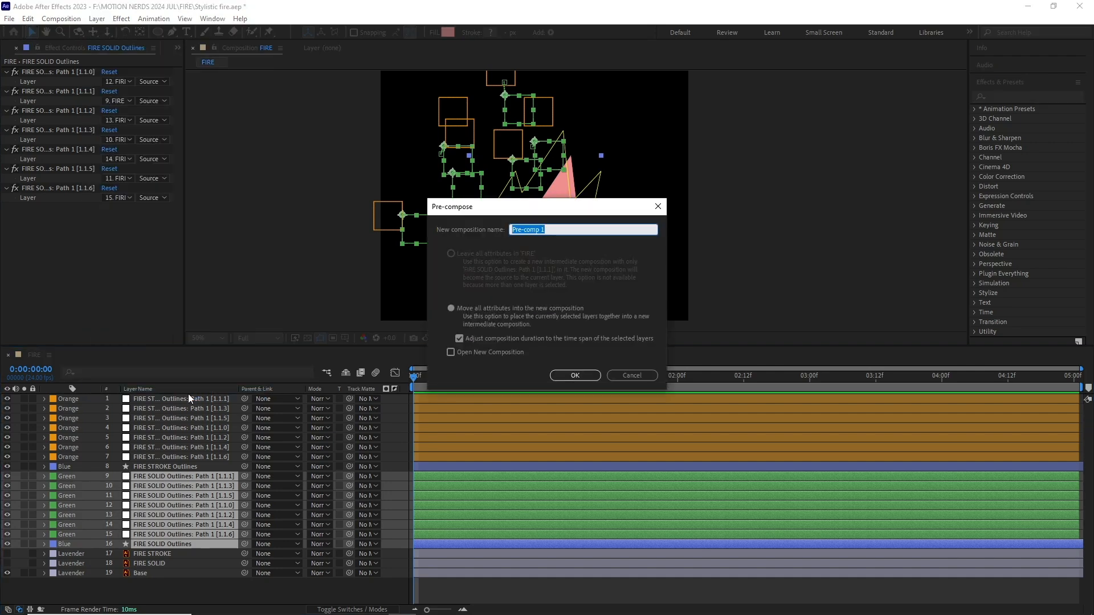
# - Pre-compose the solid flame shape and its nulls as FIRE BASE SHAPE
pyautogui.write('FIRE BASE SHAPE')
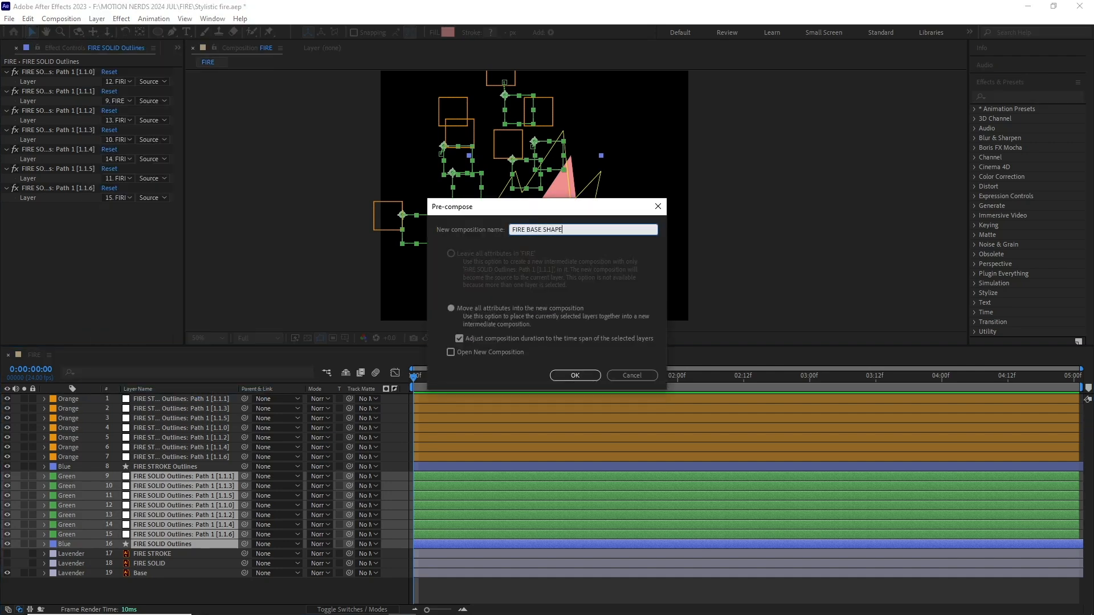
pyautogui.click(574, 375)
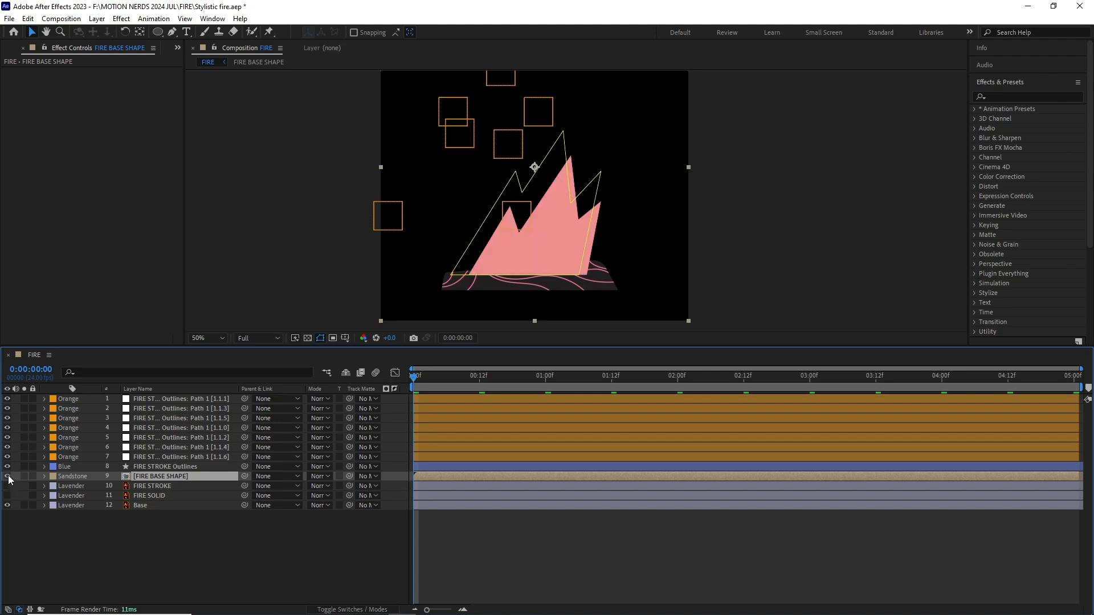
# - Pre-compose the stroke outline and its nulls as FIRE STROKE
pyautogui.click(161, 466)
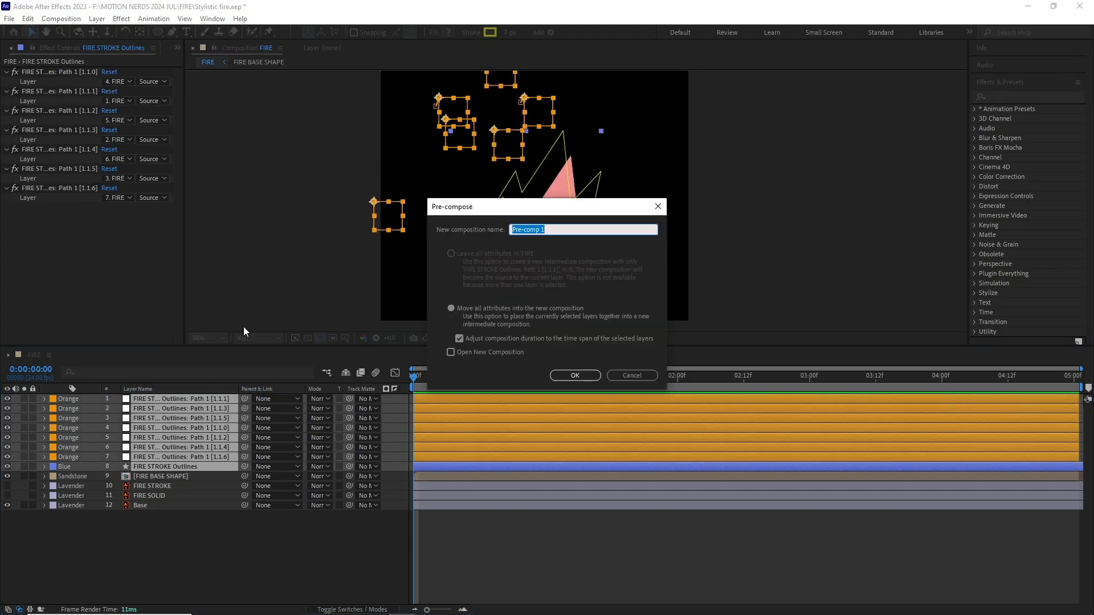
pyautogui.write('FIRE STR')
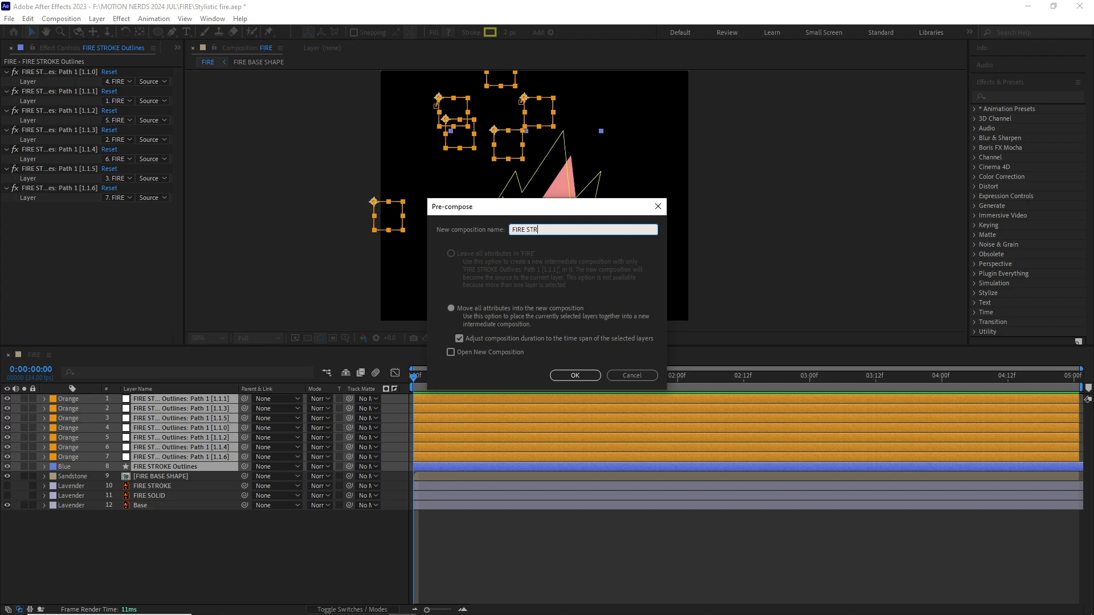
pyautogui.click(573, 375)
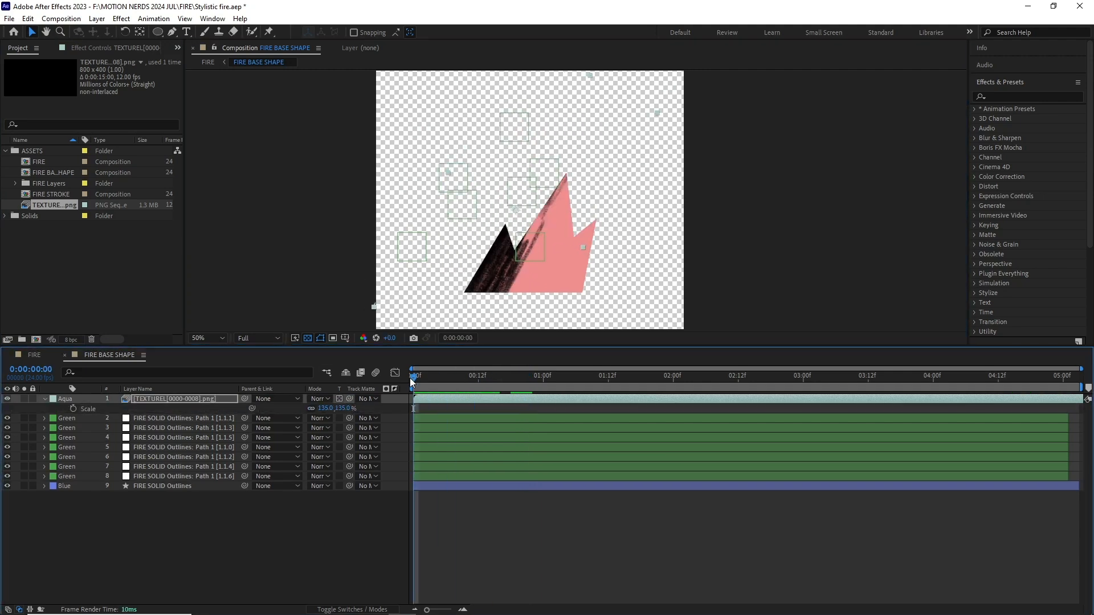
# - Set the base shape's fill to yellow and tint the texture orange with a Fill effect
pyautogui.click(943, 375)
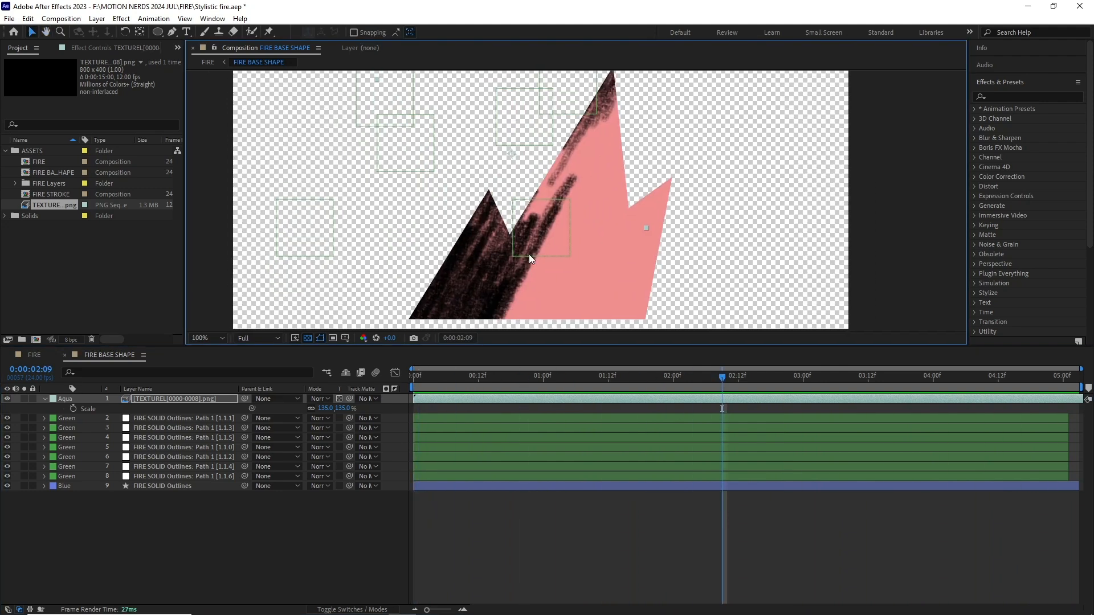
pyautogui.click(449, 32)
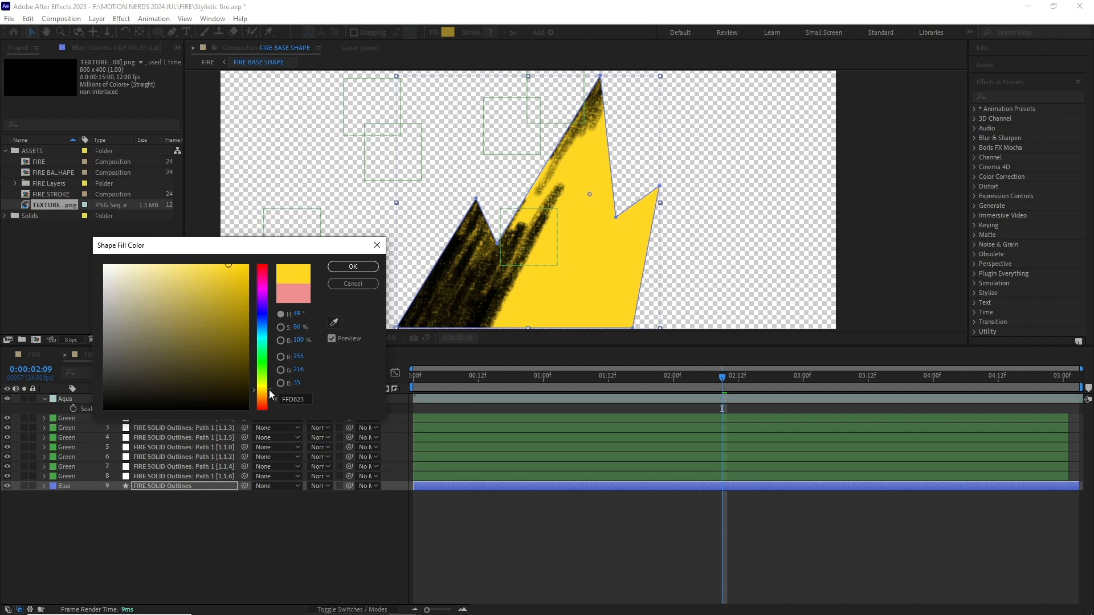
pyautogui.click(121, 19)
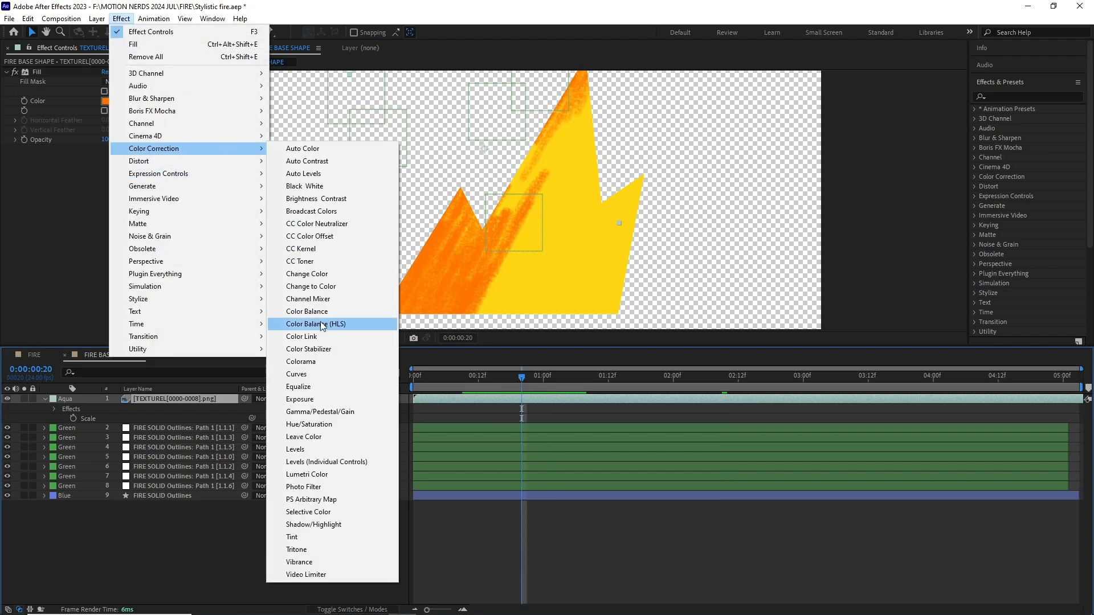
pyautogui.click(297, 374)
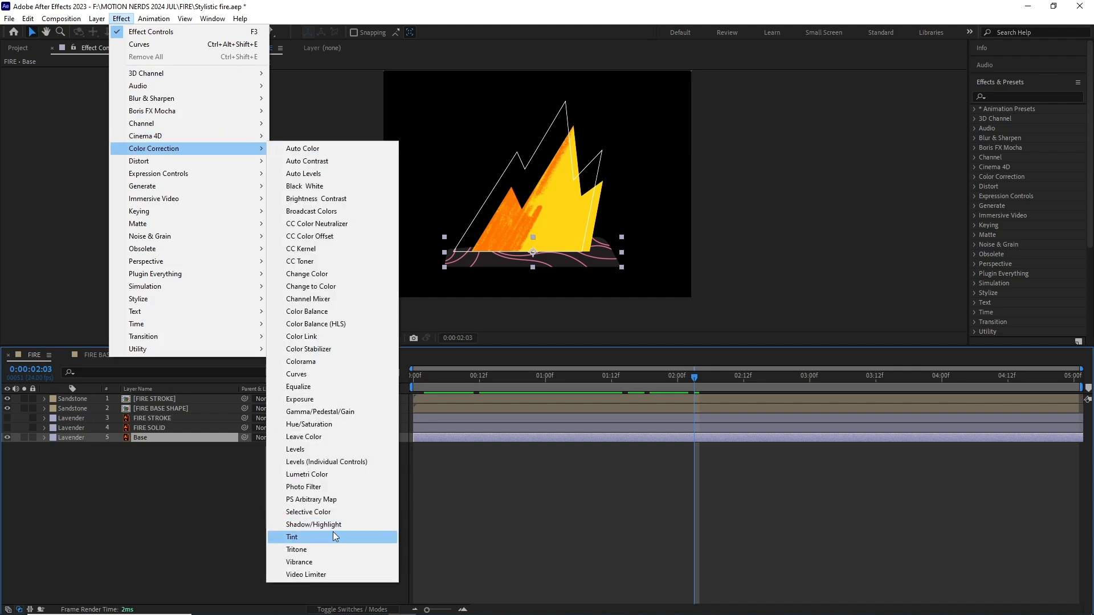
# - Tint the Base layer brown and apply Roughen Edges to the FIRE STROKE outline
pyautogui.click(293, 537)
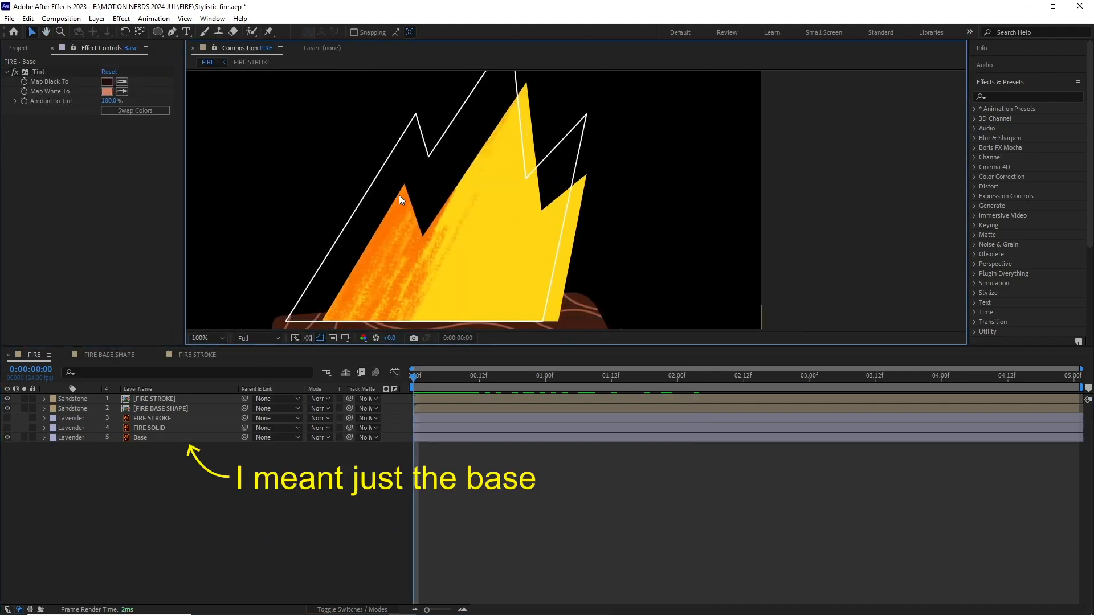
pyautogui.click(161, 408)
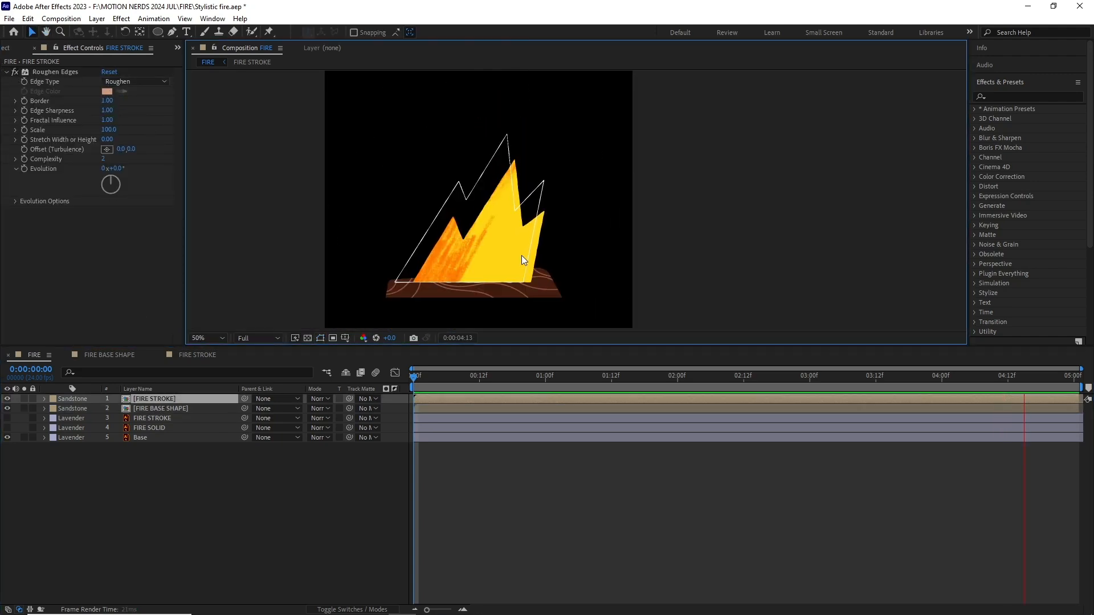
pyautogui.click(617, 375)
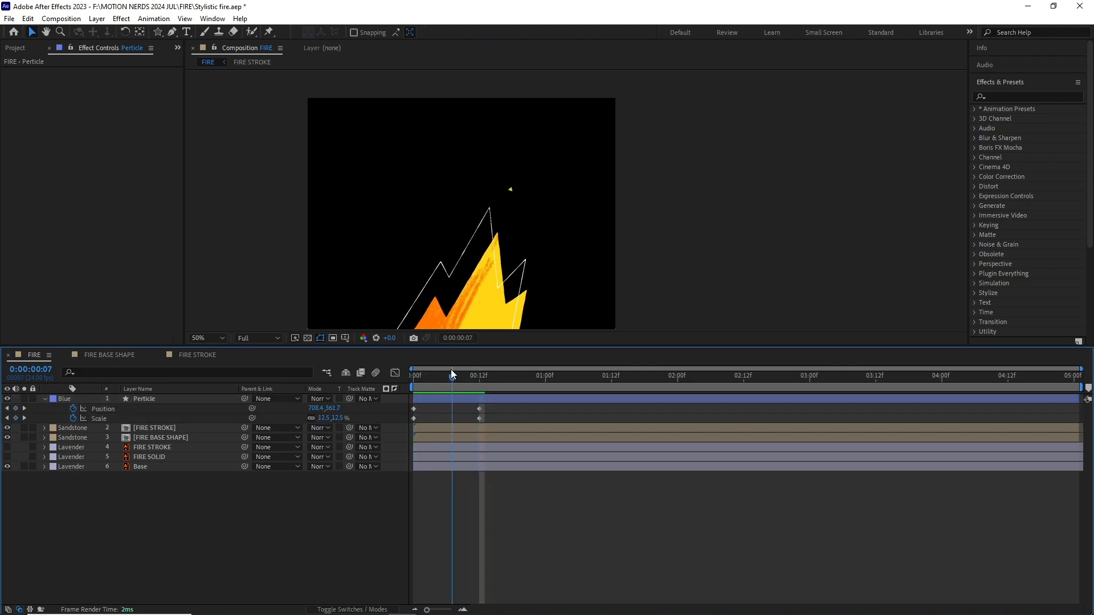
# - Check the particle near the start of its rise, then select the six Particle layers for pre-composing
pyautogui.click(424, 375)
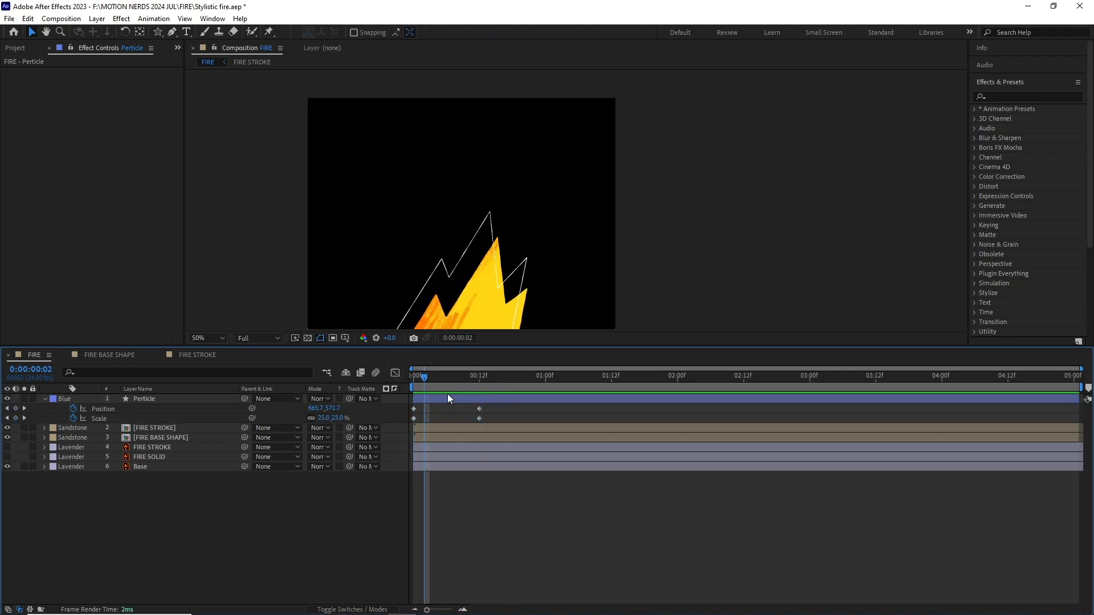
pyautogui.click(121, 18)
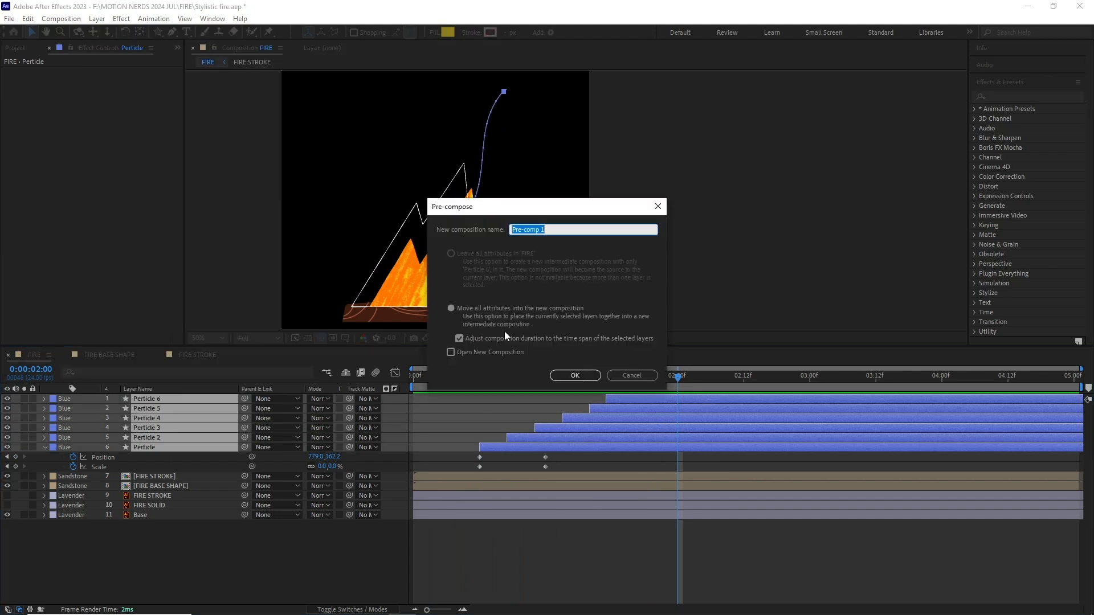
# - Name the precomposition 'Perticlecomp' and confirm it
pyautogui.write('Perticlecomp')
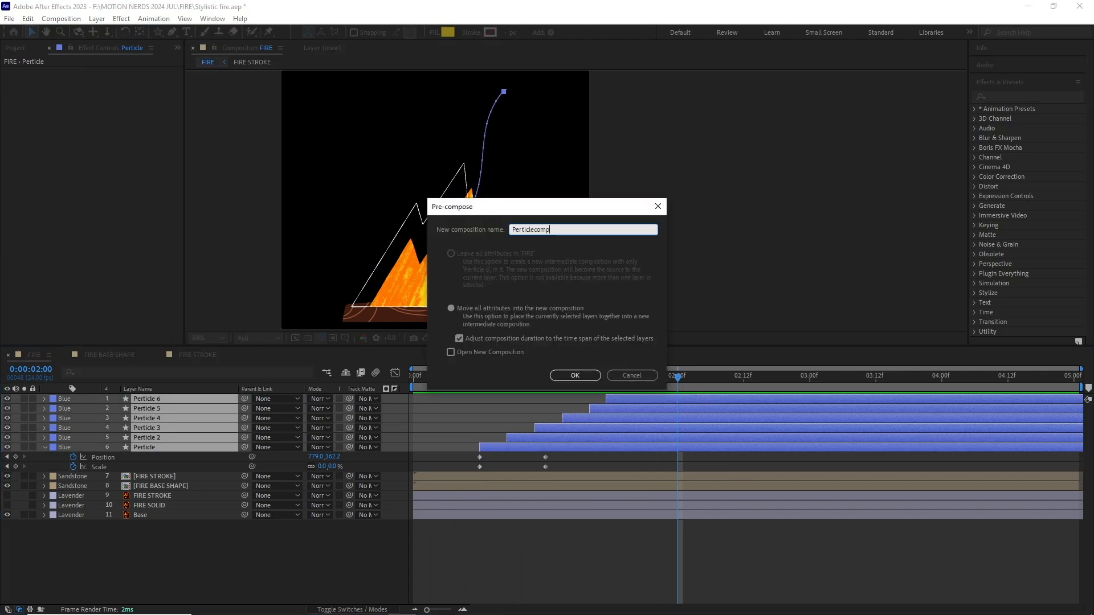
pyautogui.click(574, 375)
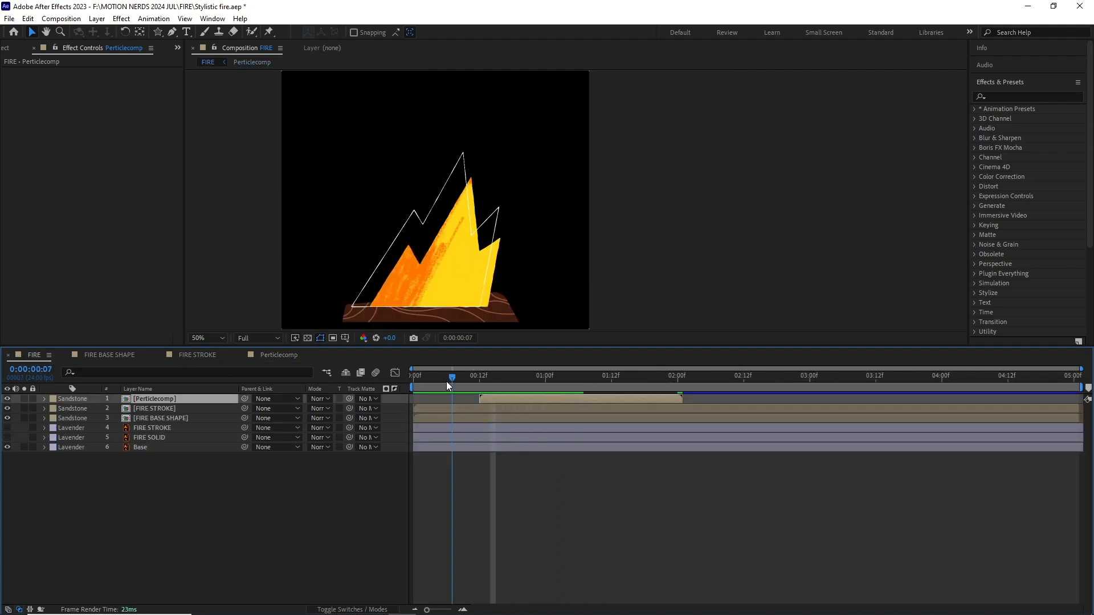
# - Duplicate Perticlecomp and slide the copy later in the timeline
pyautogui.click(755, 375)
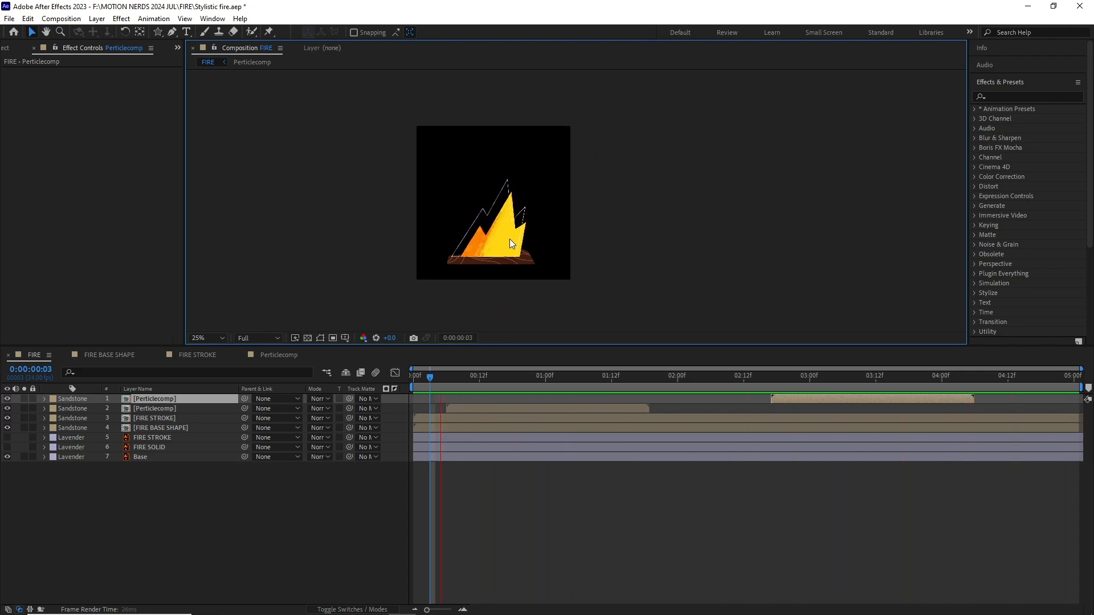
pyautogui.click(705, 375)
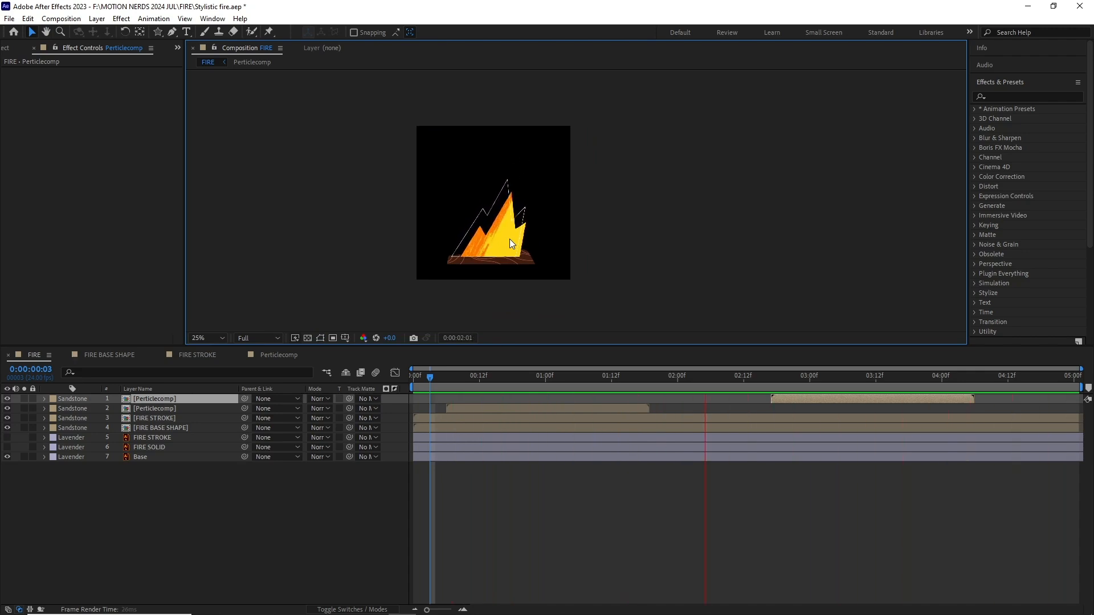
pyautogui.click(970, 375)
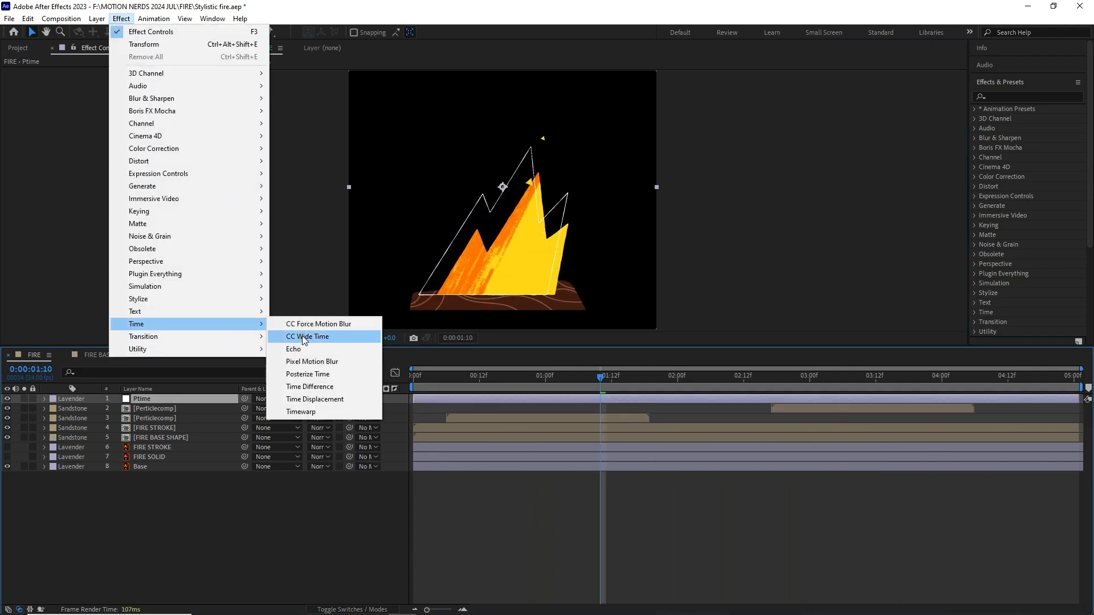
# - Posterize Time on the Ptime adjustment layer to 12 fps
pyautogui.click(307, 374)
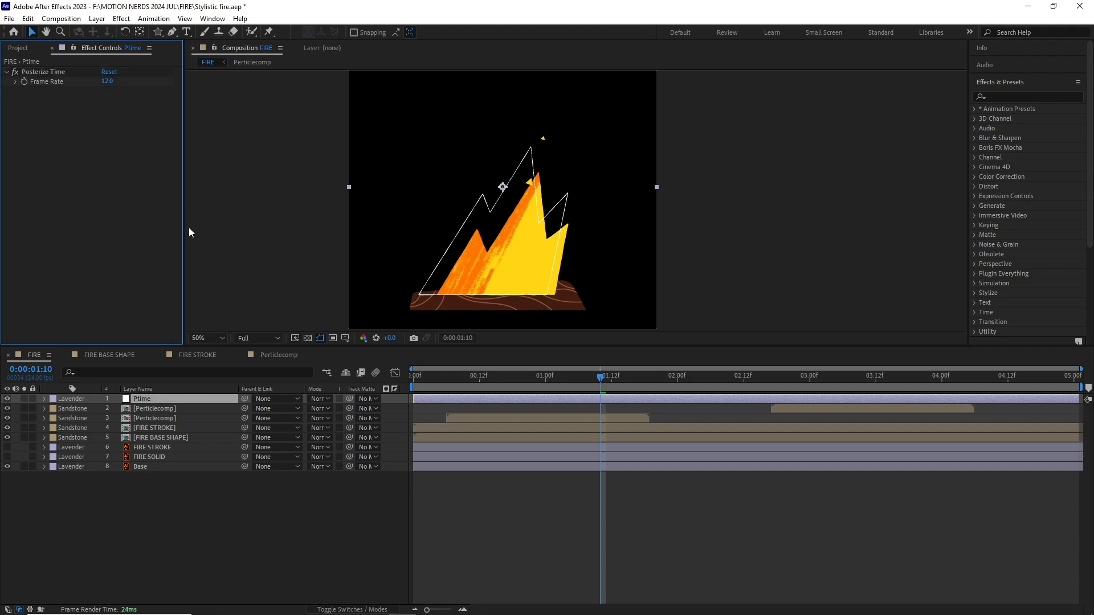
pyautogui.click(582, 376)
pyautogui.write('Glow')
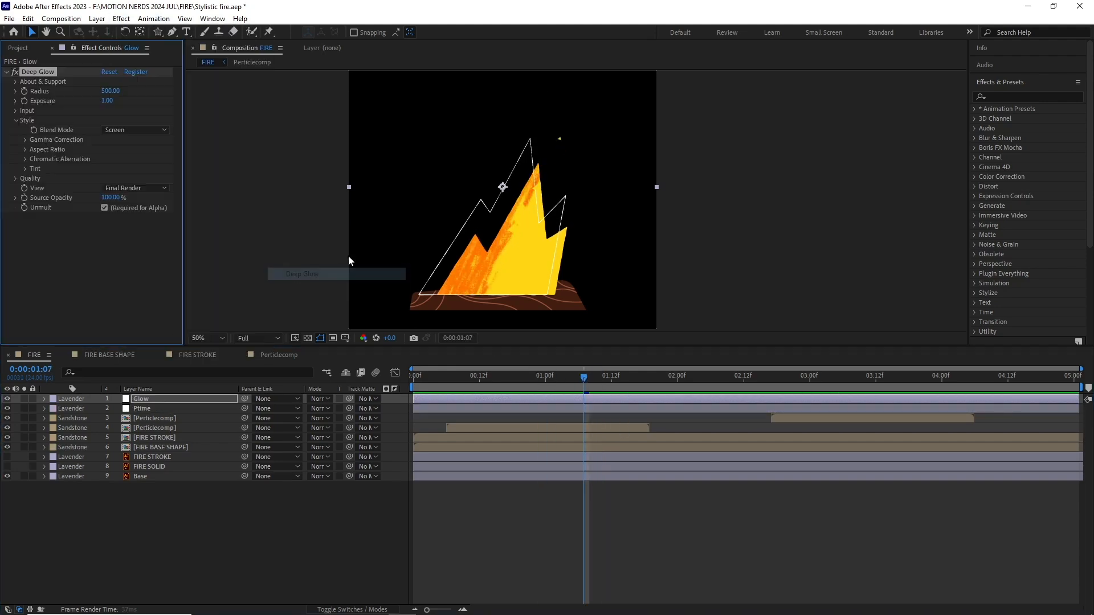
# - Add a Glow layer with Deep Glow over the flame
pyautogui.click(141, 408)
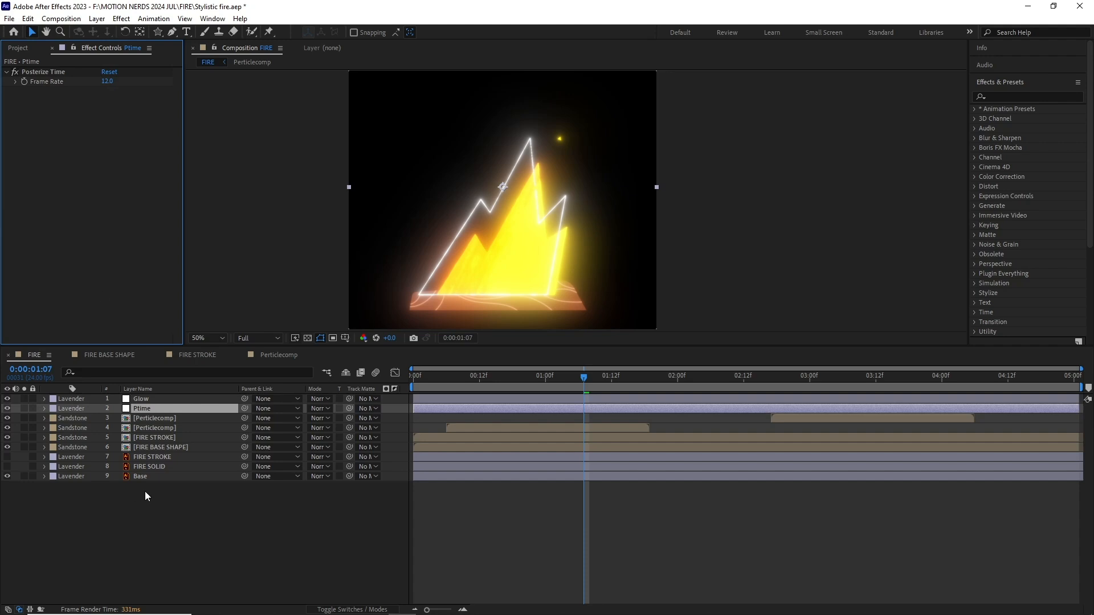
pyautogui.click(140, 399)
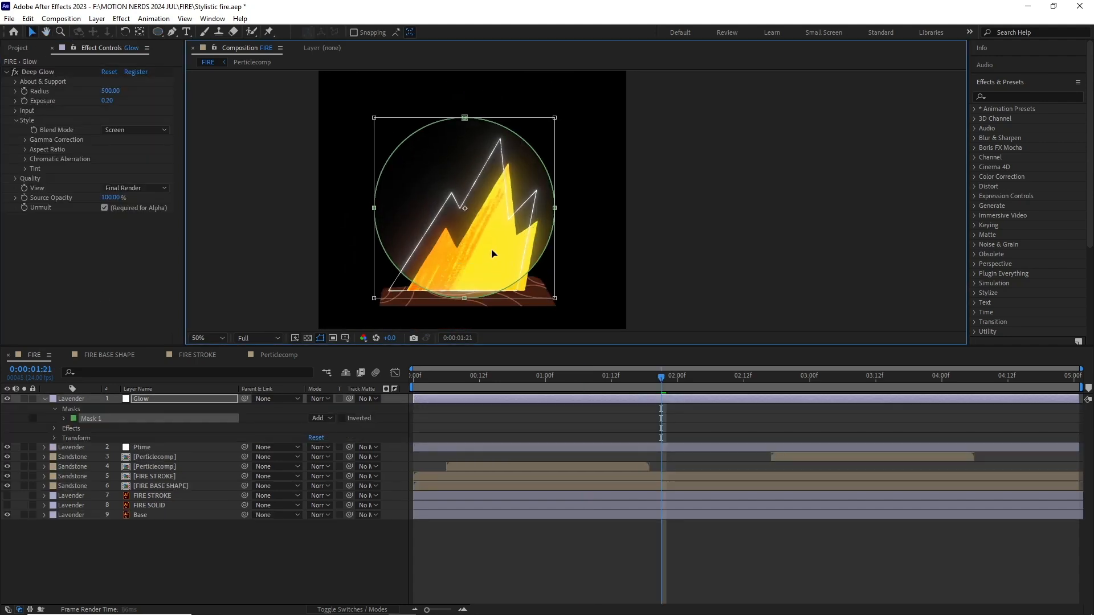
pyautogui.click(64, 409)
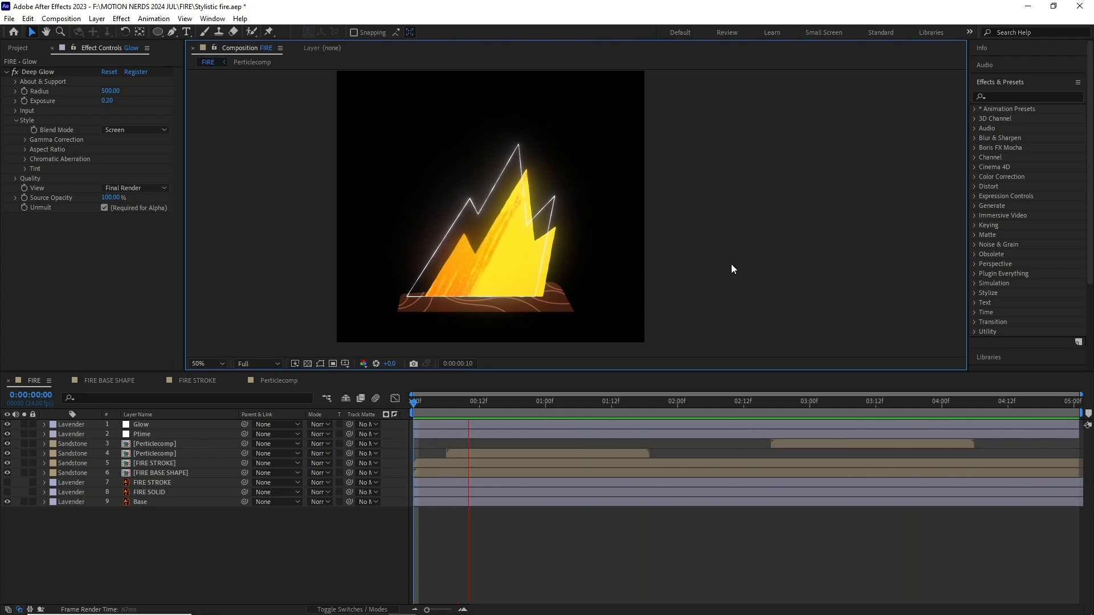
pyautogui.click(733, 401)
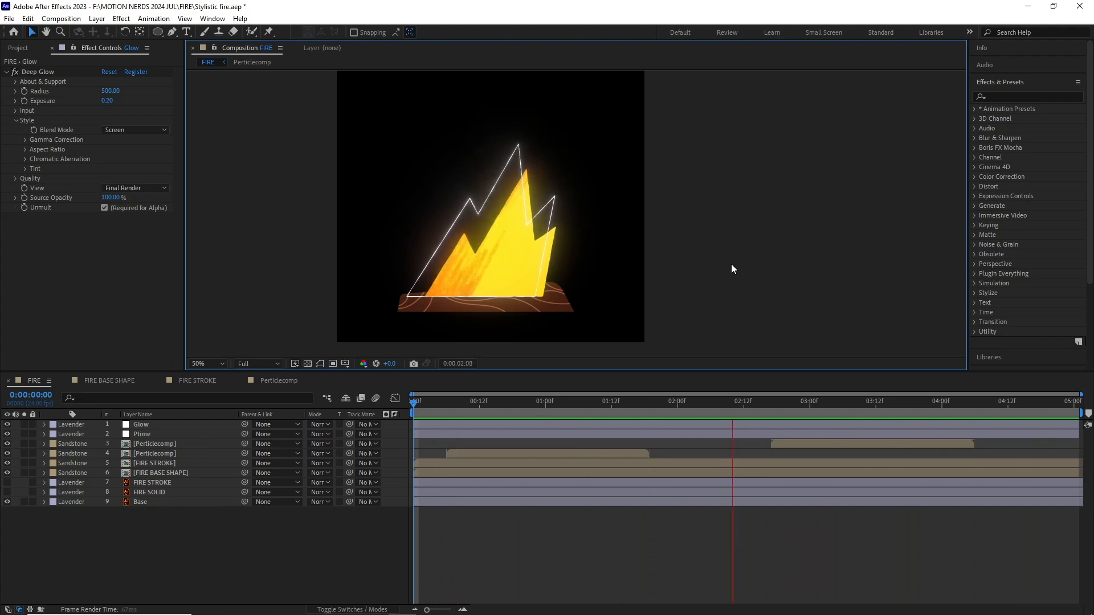